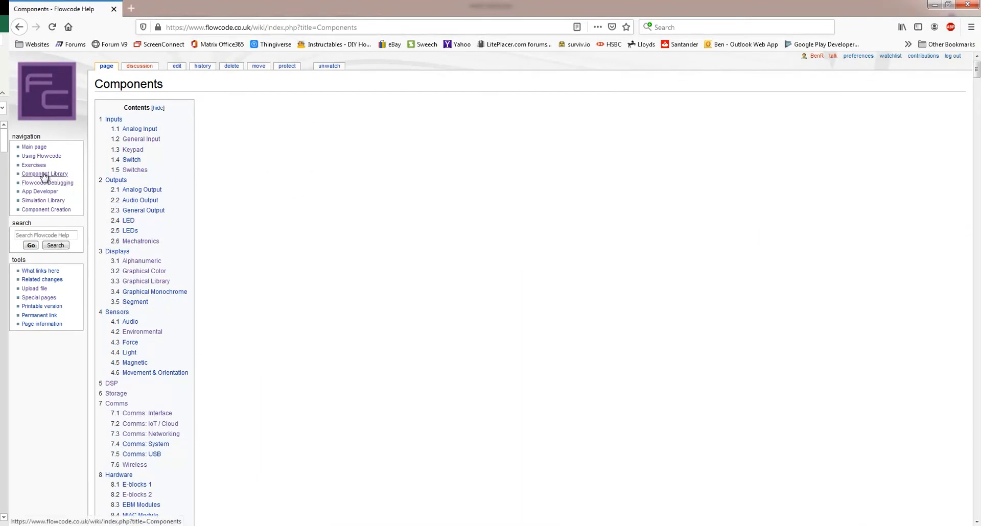
Step: Navigate the wiki component list to the Comms section and reach the MQTT Client page
{"action": "scroll", "scroll_direction": "down", "scroll_amount": 3}
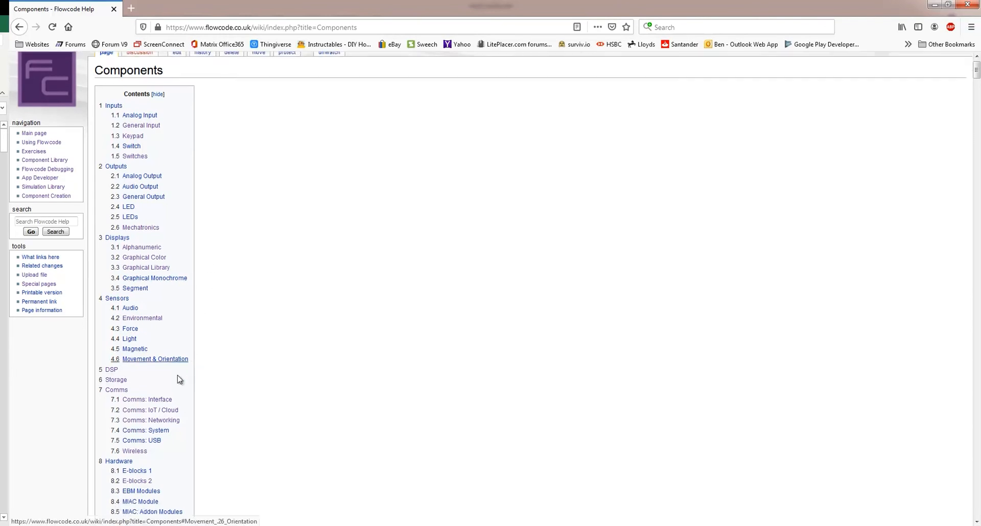
{"action": "left_click", "coordinate": [115, 390]}
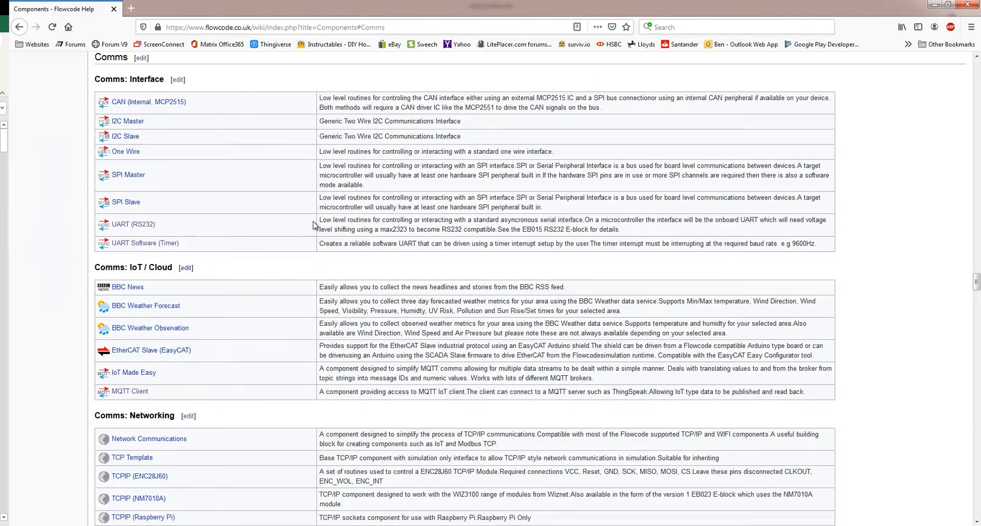
{"action": "scroll", "scroll_direction": "down", "scroll_amount": 3}
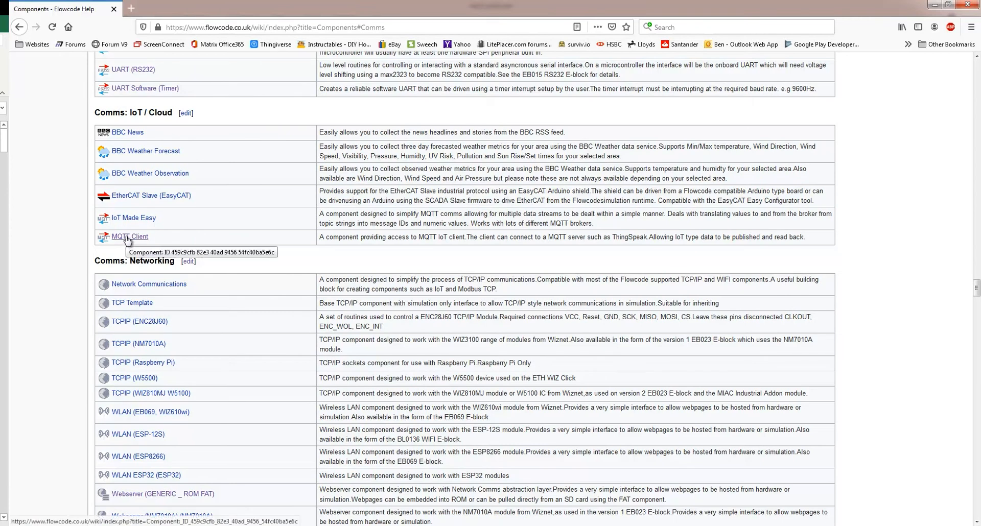
{"action": "left_click", "coordinate": [129, 236]}
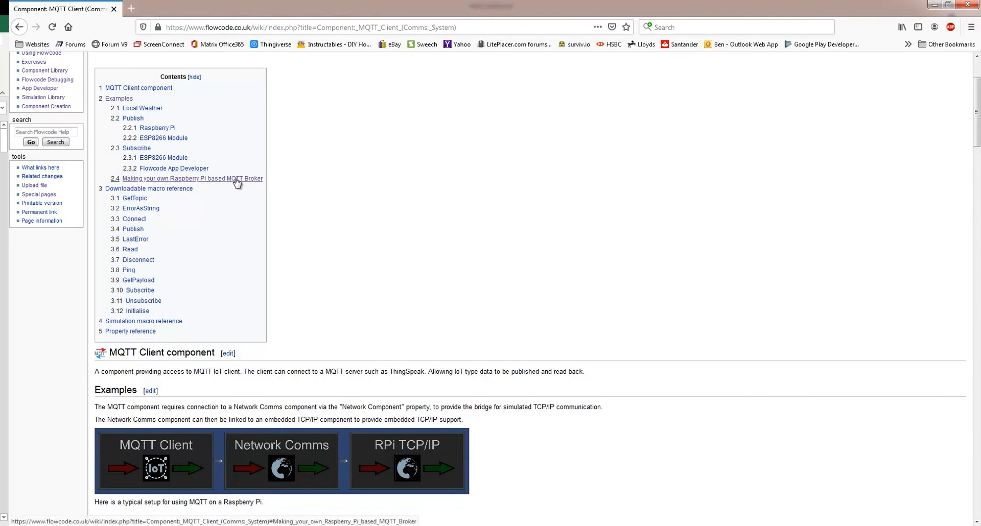
Step: Follow the link to the Raspberry Pi based MQTT Broker instructions and read through them
{"action": "left_click", "coordinate": [192, 179]}
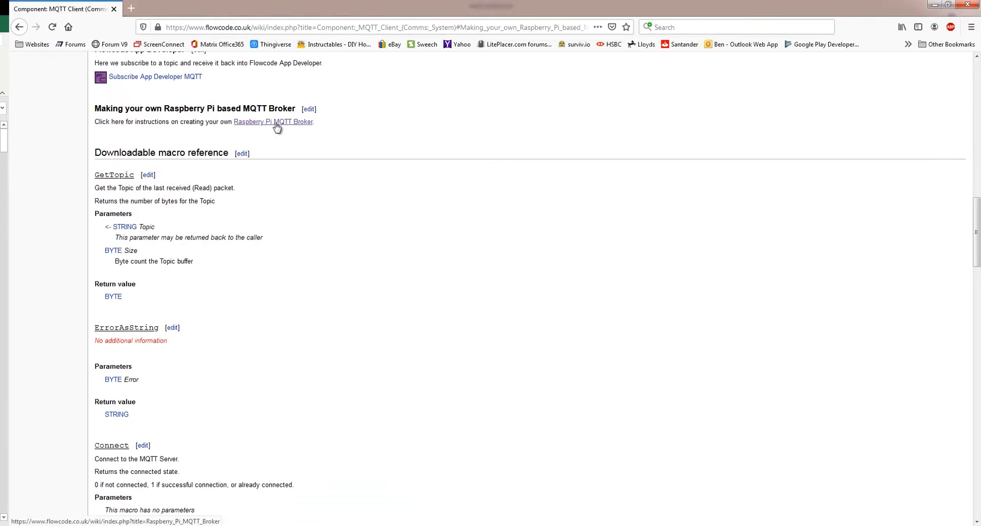
{"action": "left_click", "coordinate": [274, 121]}
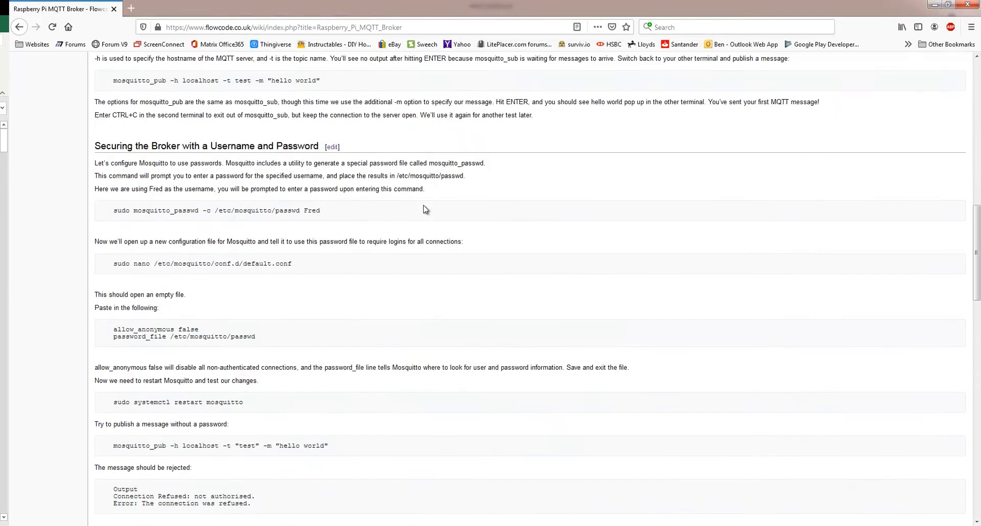
{"action": "scroll", "scroll_direction": "down", "scroll_amount": 3}
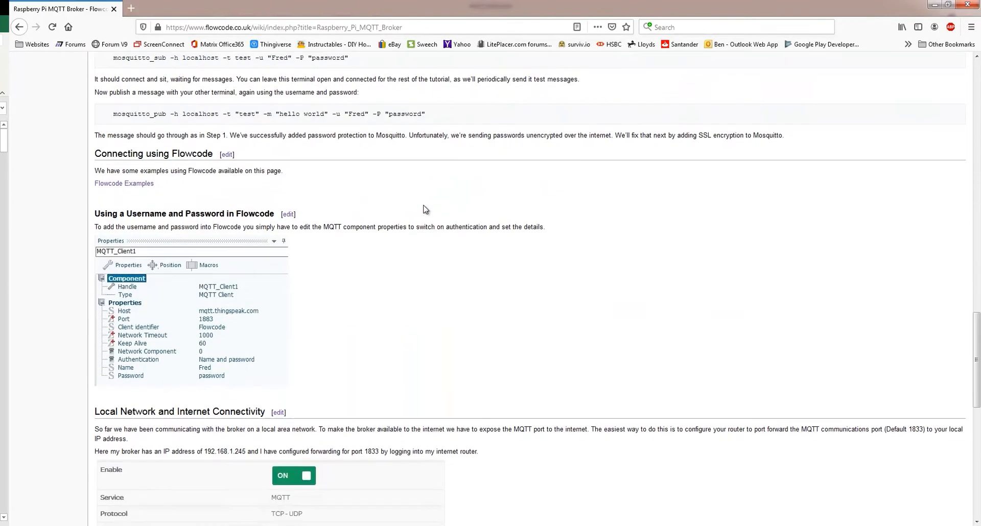
{"action": "scroll", "scroll_direction": "down", "scroll_amount": 3}
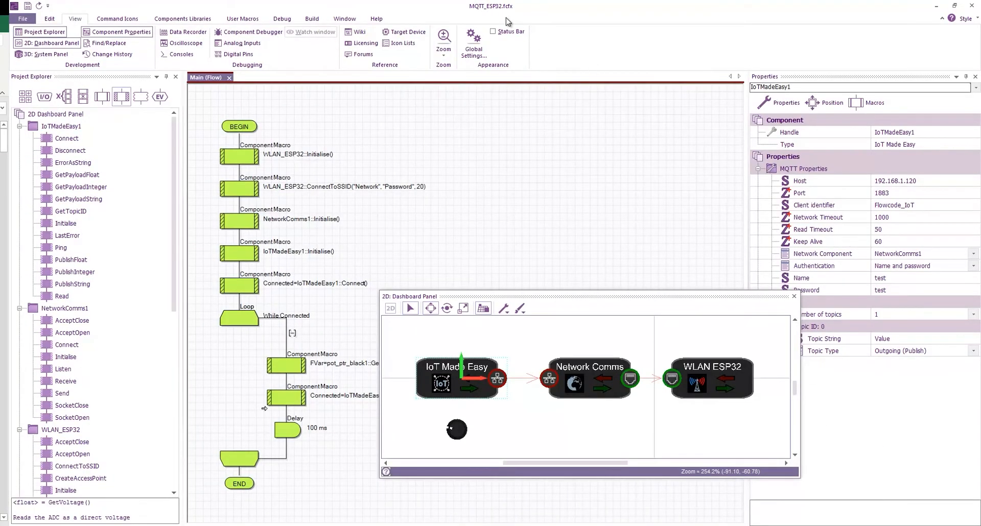
{"action": "mouse_move", "coordinate": [617, 182]}
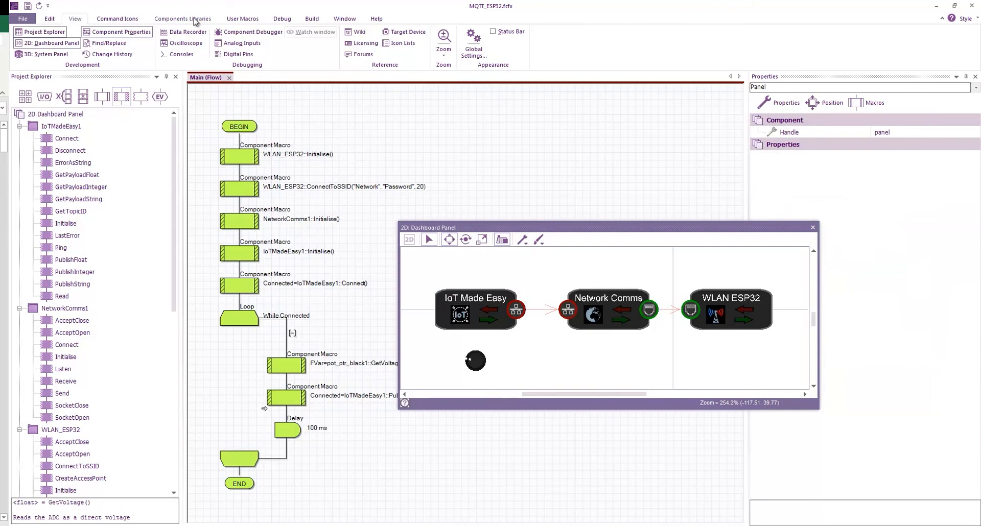
Step: Show the Comms component library, scrolling through IoT/Cloud and Networking entries to WLAN ESP32
{"action": "left_click", "coordinate": [182, 19]}
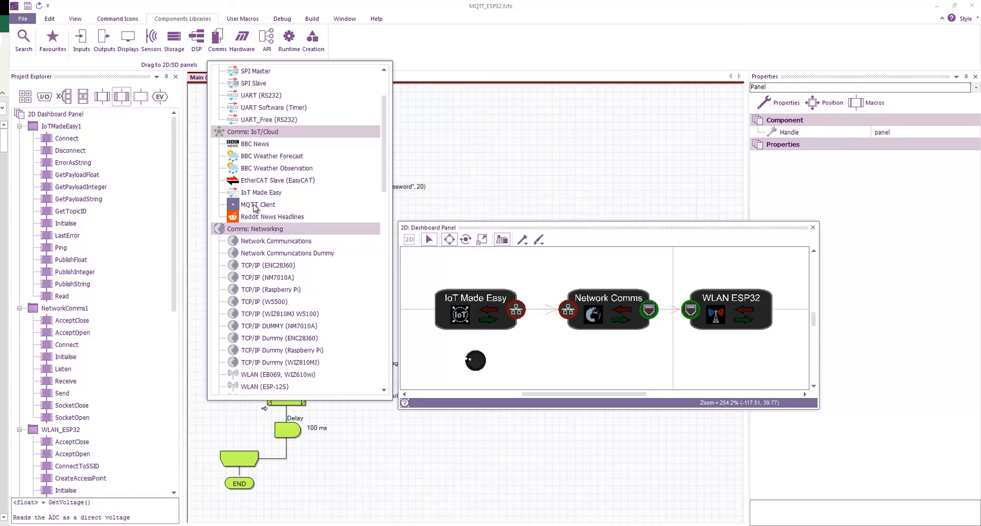
{"action": "mouse_move", "coordinate": [256, 207]}
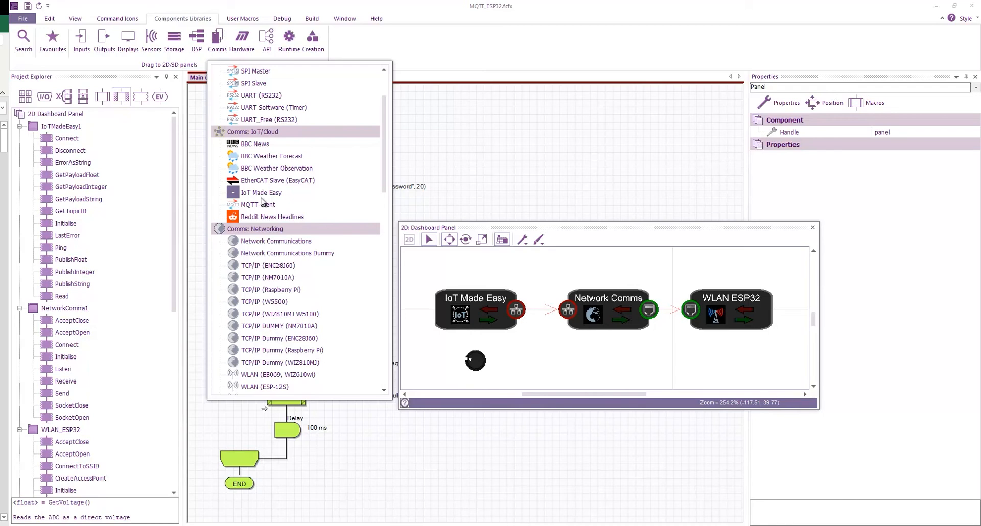
{"action": "mouse_move", "coordinate": [274, 241]}
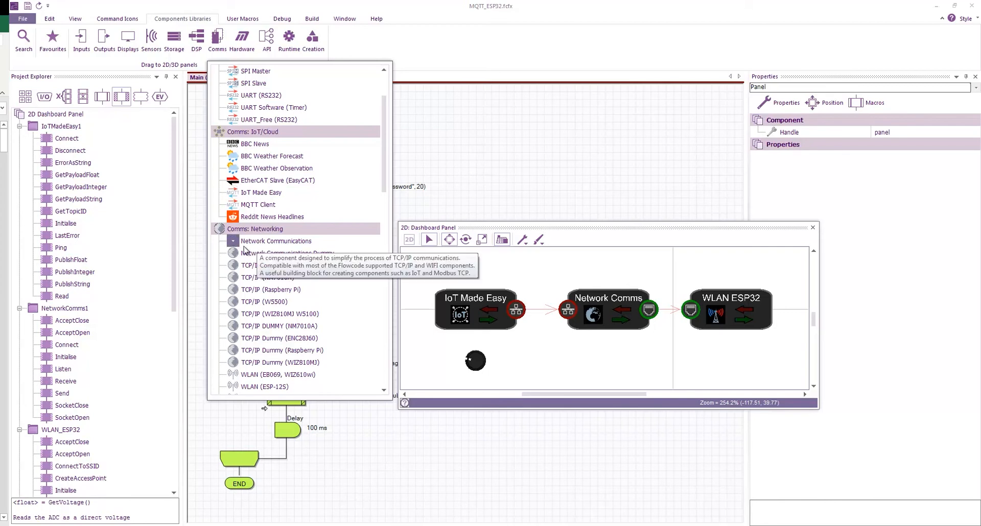
{"action": "mouse_move", "coordinate": [285, 243]}
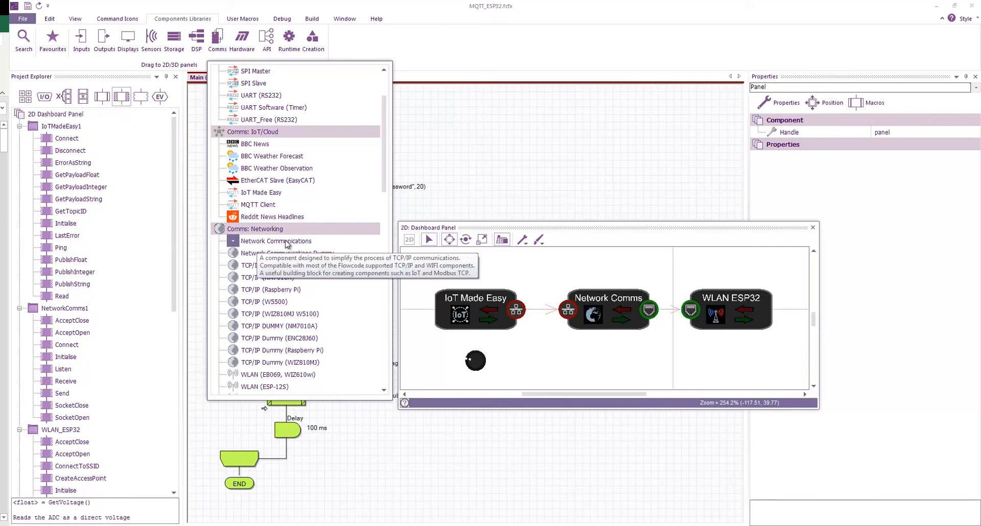
{"action": "mouse_move", "coordinate": [265, 243]}
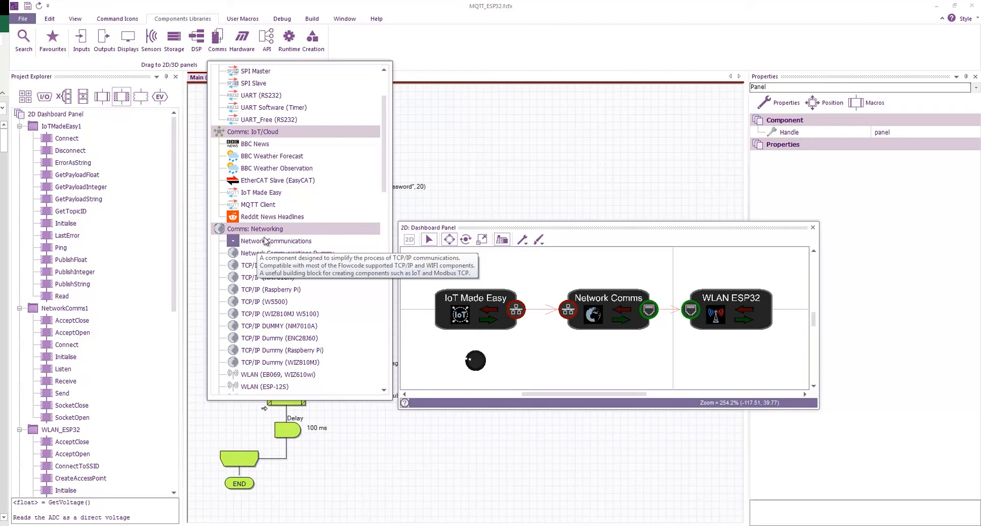
{"action": "mouse_move", "coordinate": [275, 241]}
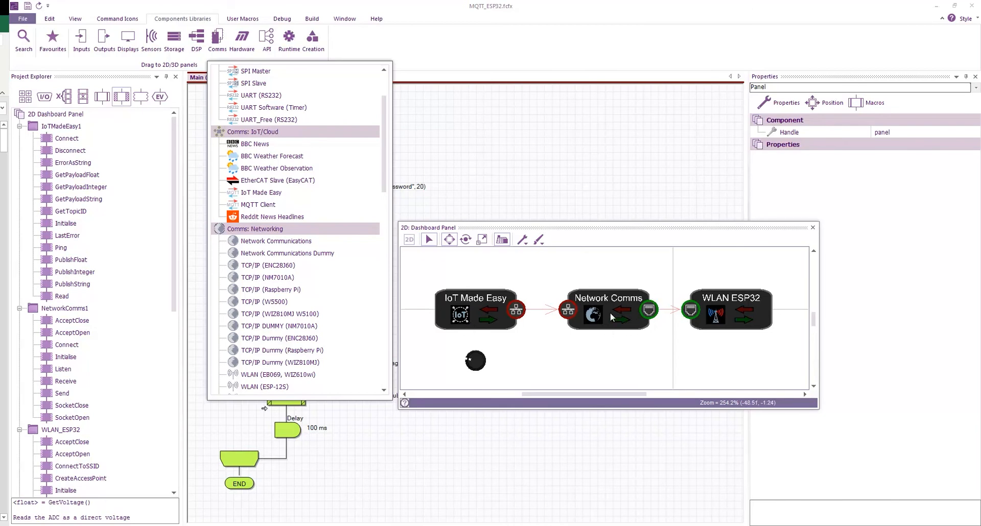
{"action": "mouse_move", "coordinate": [767, 295]}
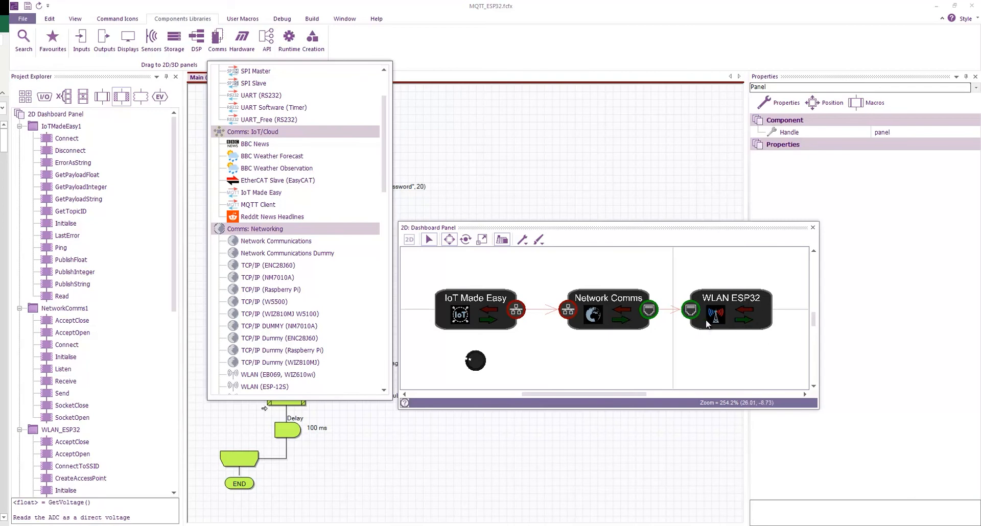
{"action": "mouse_move", "coordinate": [738, 304]}
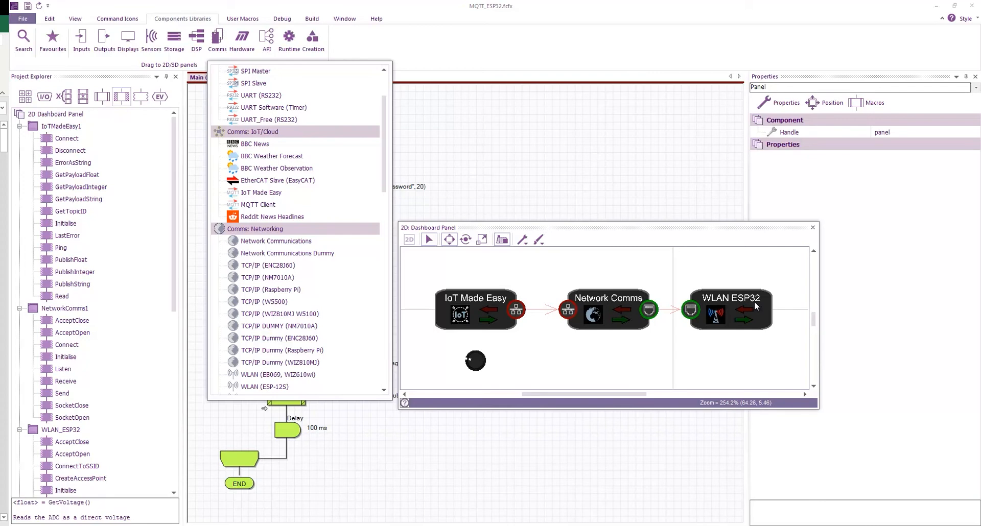
{"action": "scroll", "scroll_direction": "down", "scroll_amount": 3}
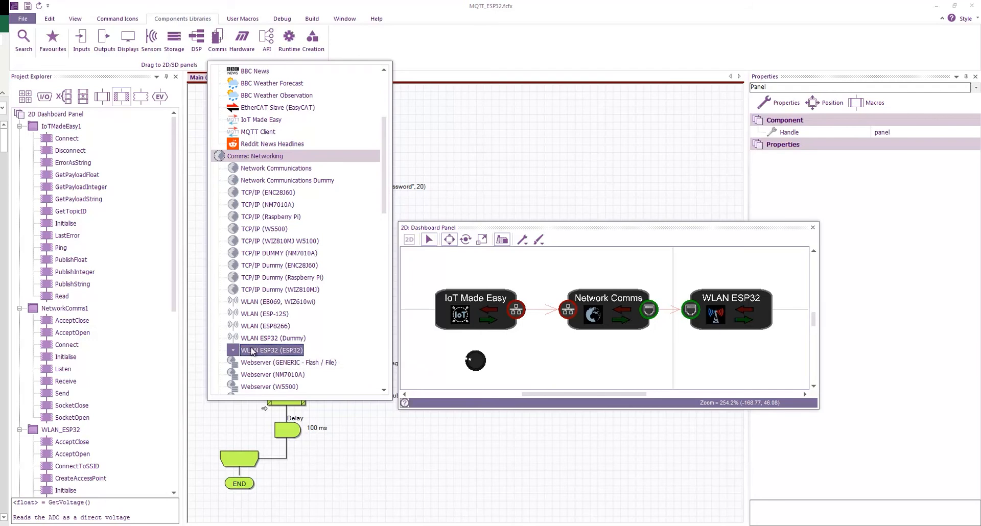
Step: Select IoT Made Easy and edit its MQTT Host to 192.168.1.120 on port 1883
{"action": "left_click", "coordinate": [272, 350]}
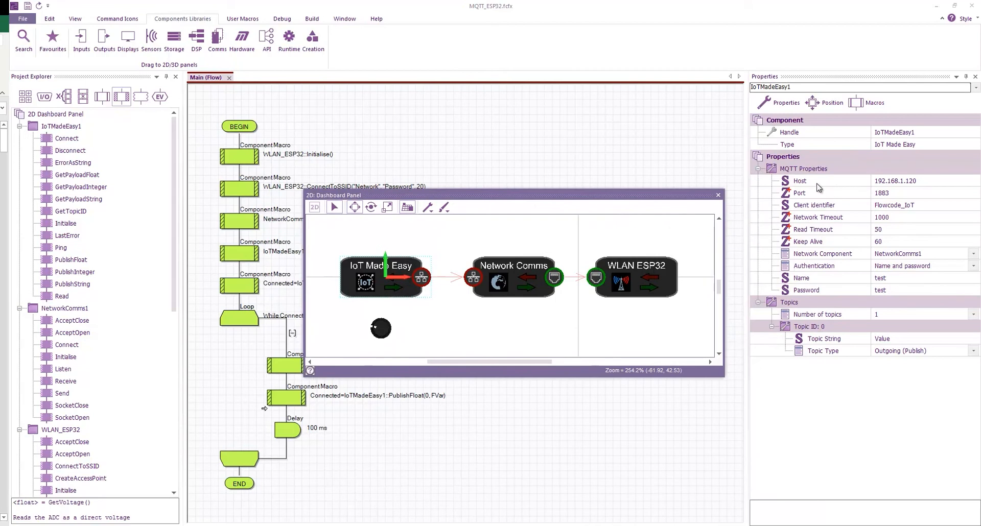
{"action": "left_click", "coordinate": [907, 180]}
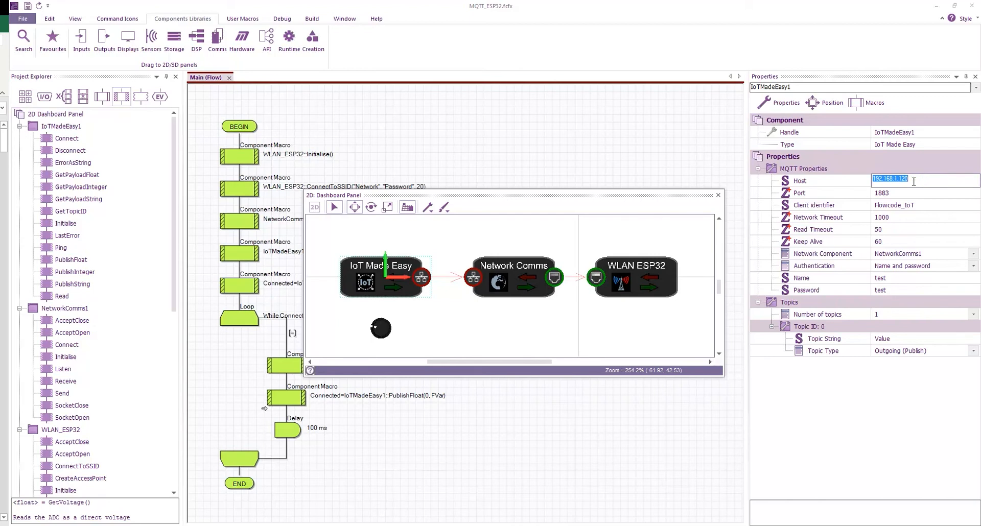
{"action": "mouse_move", "coordinate": [801, 185]}
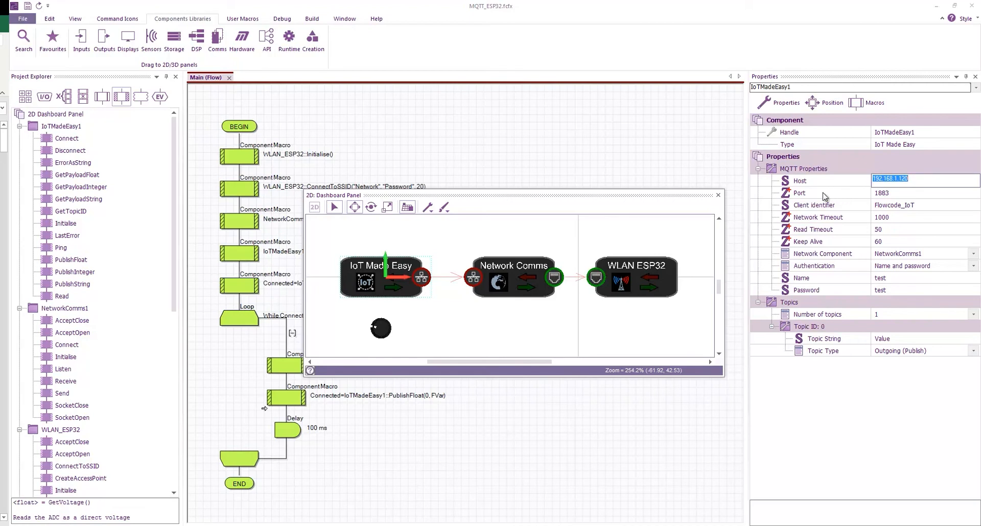
{"action": "mouse_move", "coordinate": [895, 194]}
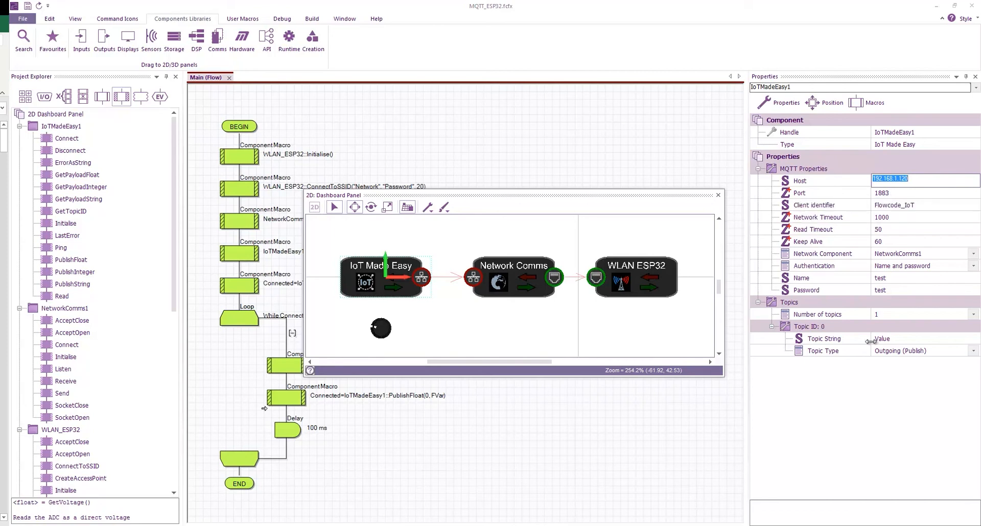
{"action": "mouse_move", "coordinate": [891, 208]}
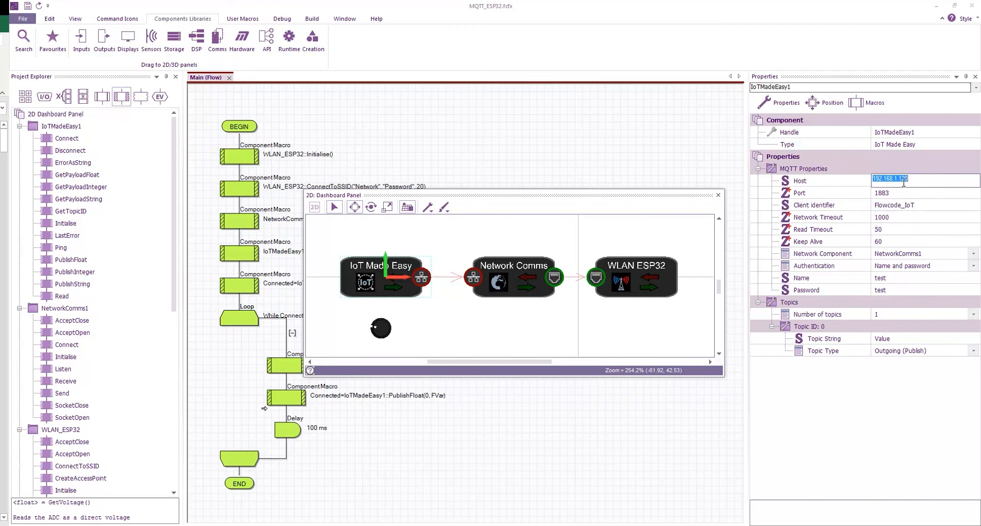
{"action": "mouse_move", "coordinate": [895, 206]}
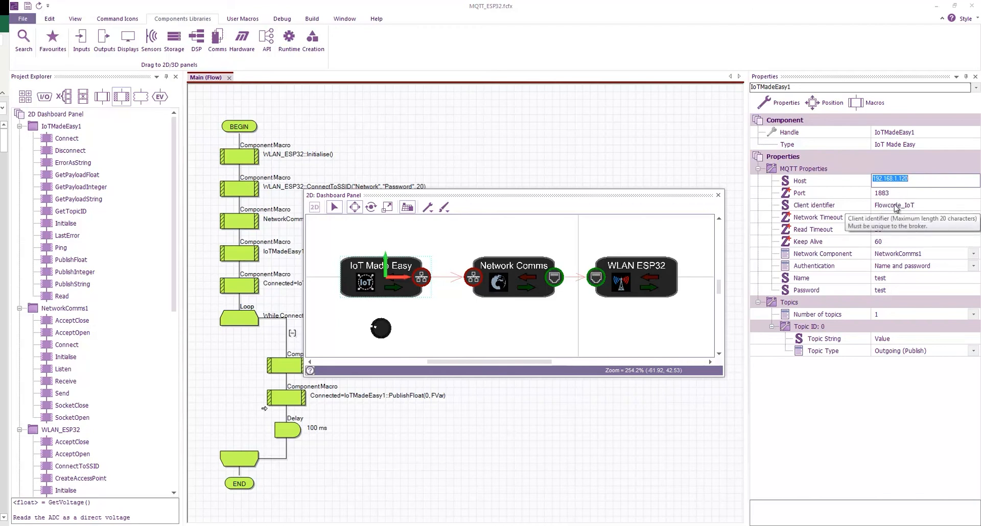
{"action": "mouse_move", "coordinate": [902, 205]}
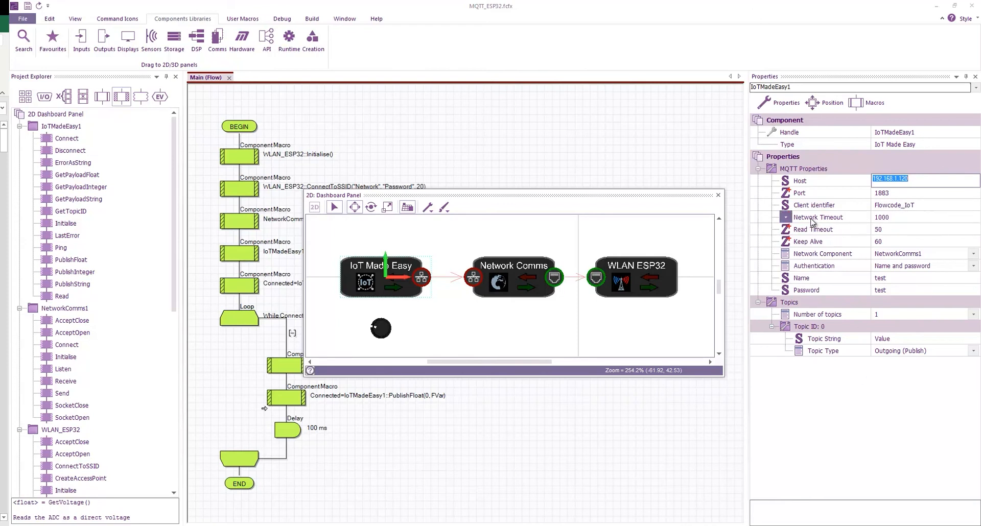
{"action": "mouse_move", "coordinate": [897, 220]}
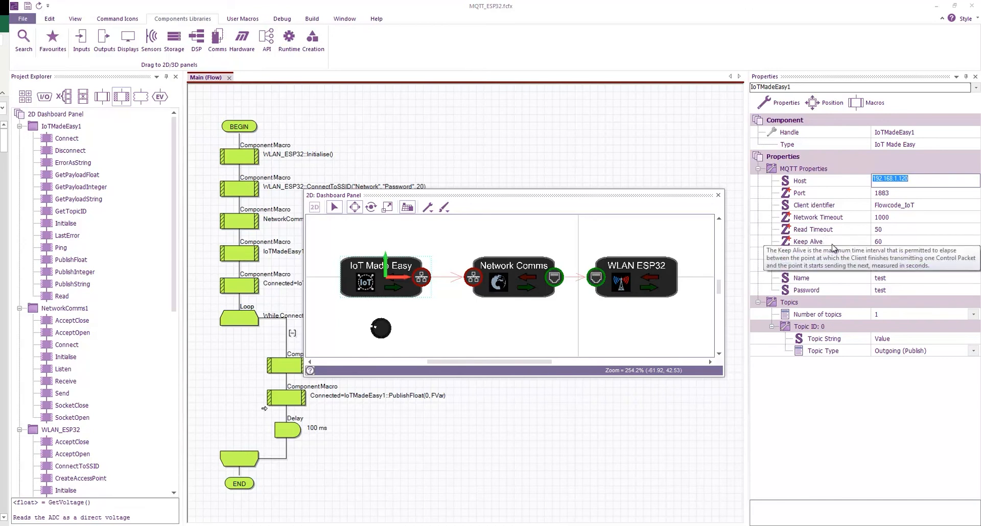
{"action": "mouse_move", "coordinate": [888, 245]}
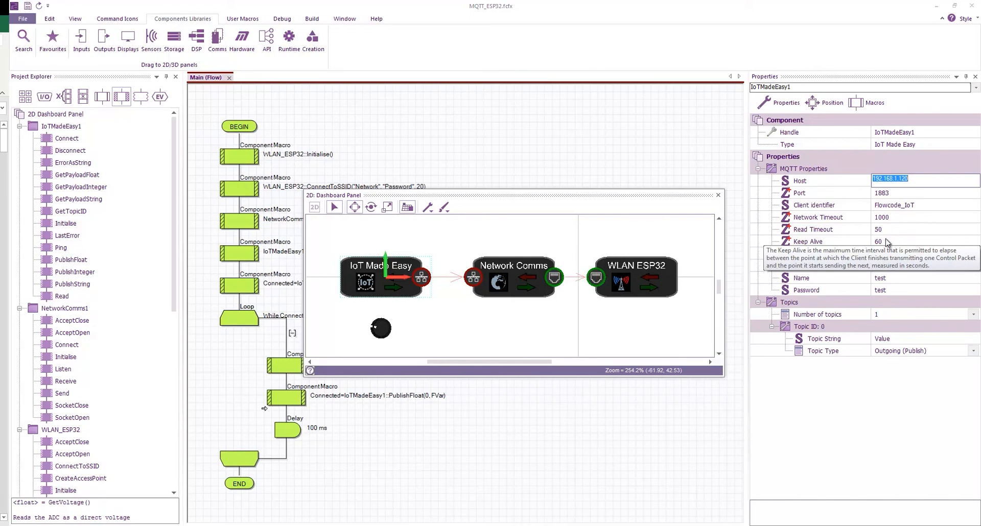
{"action": "mouse_move", "coordinate": [866, 249]}
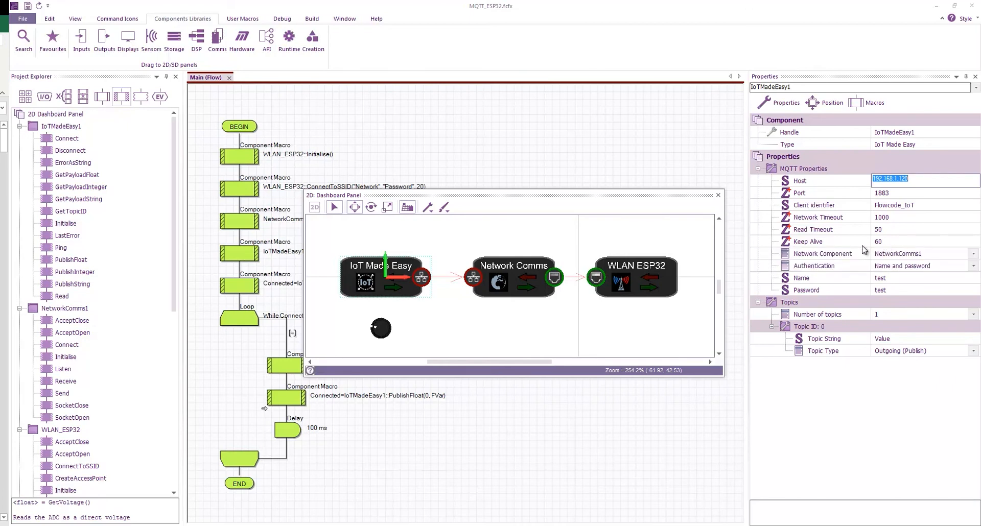
{"action": "mouse_move", "coordinate": [895, 244]}
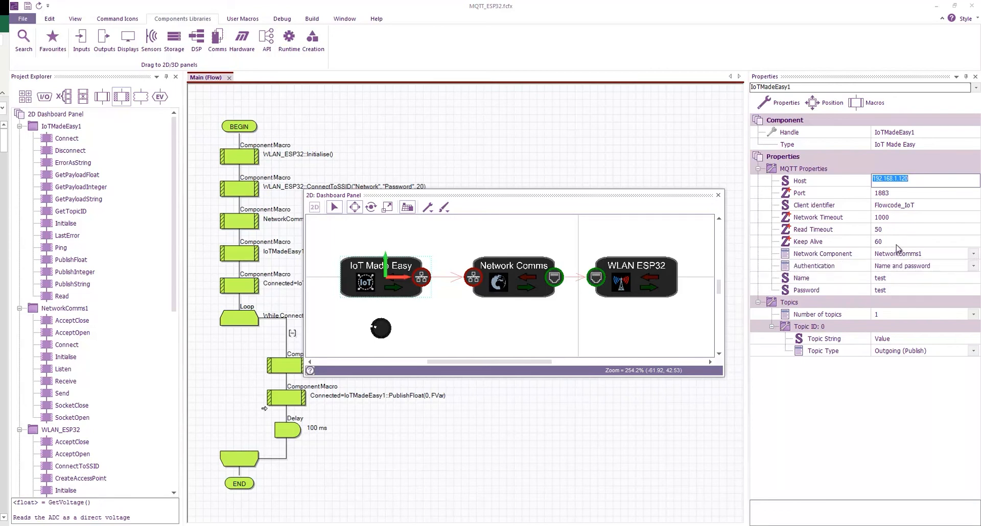
{"action": "mouse_move", "coordinate": [896, 243]}
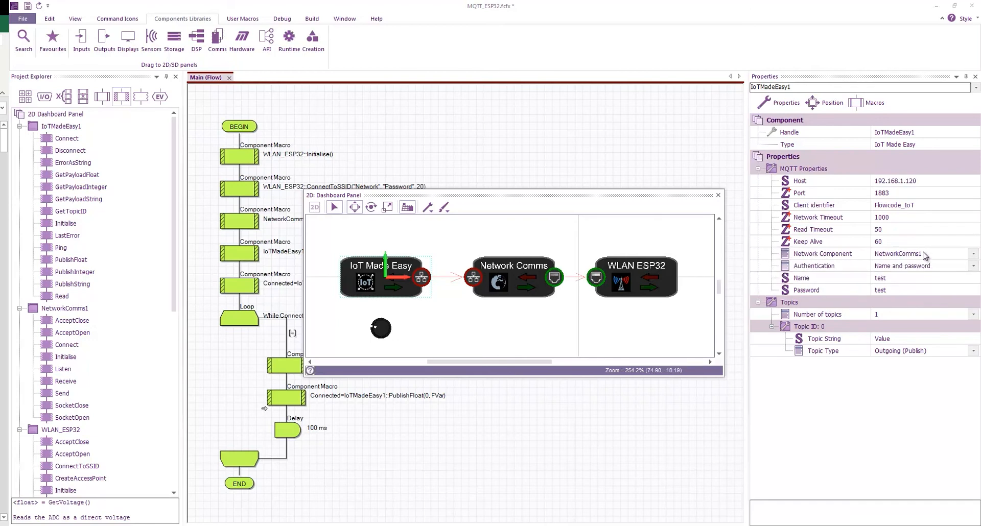
{"action": "left_click", "coordinate": [971, 253]}
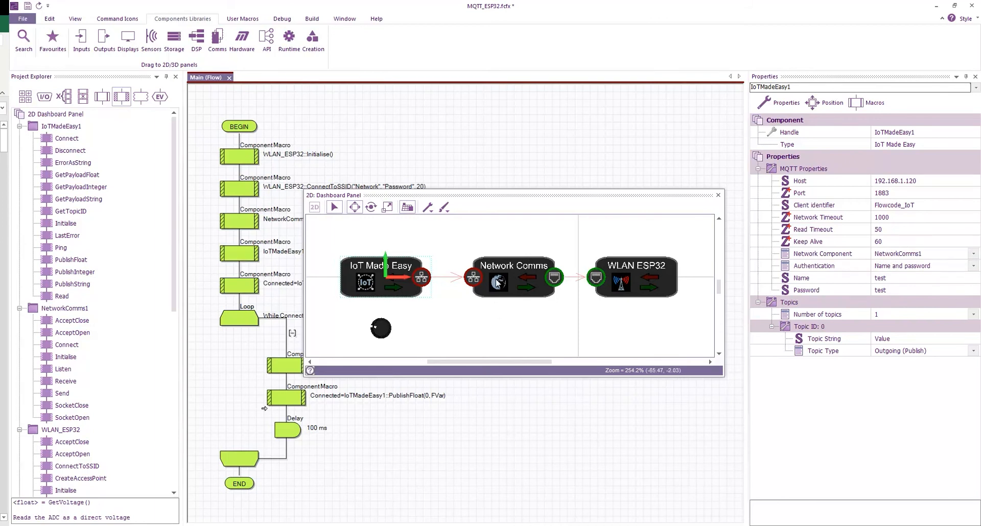
{"action": "mouse_move", "coordinate": [455, 281]}
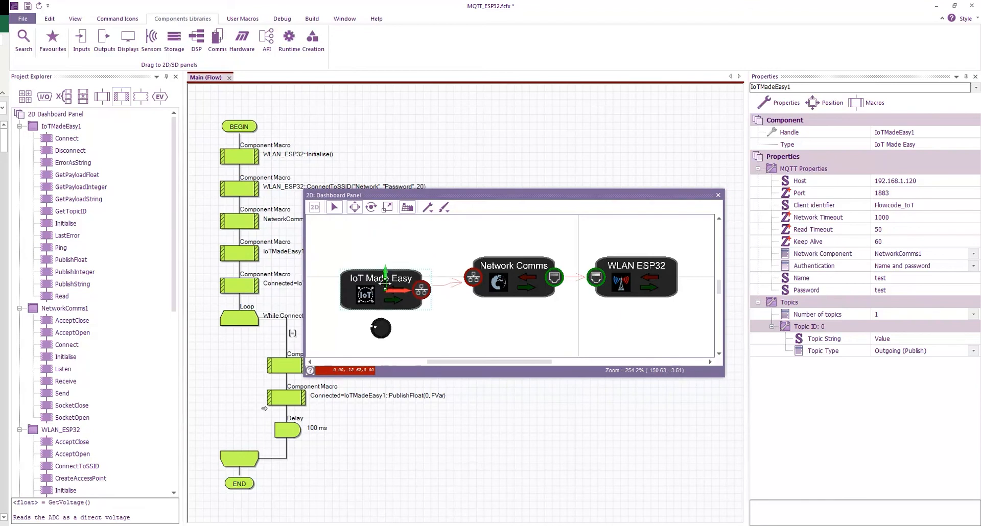
{"action": "left_click_drag", "start_coordinate": [383, 294], "coordinate": [383, 279]}
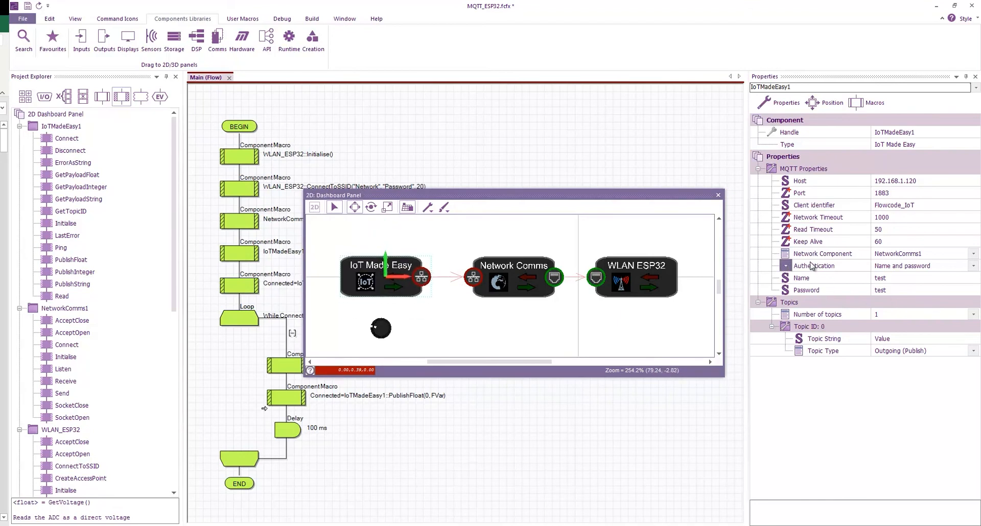
{"action": "mouse_move", "coordinate": [840, 274]}
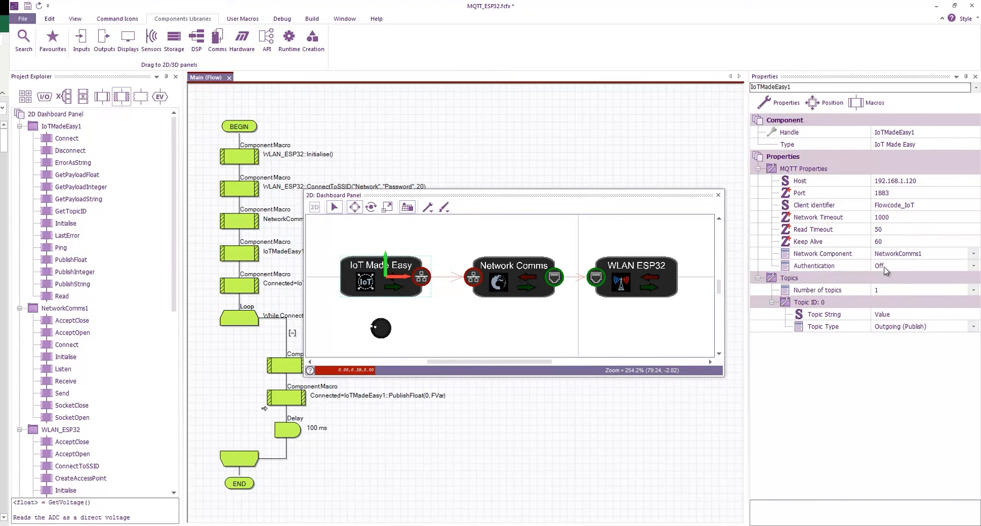
{"action": "left_click", "coordinate": [924, 266]}
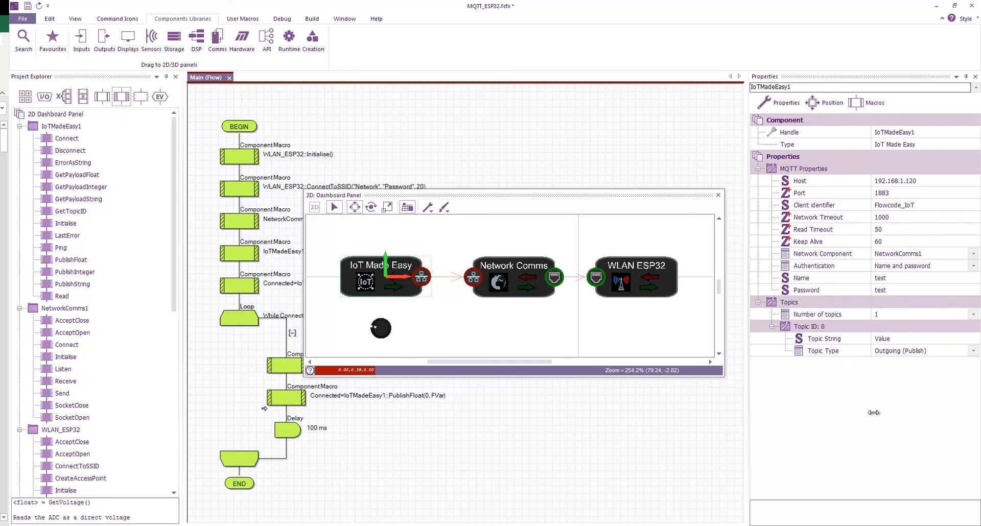
{"action": "mouse_move", "coordinate": [882, 315]}
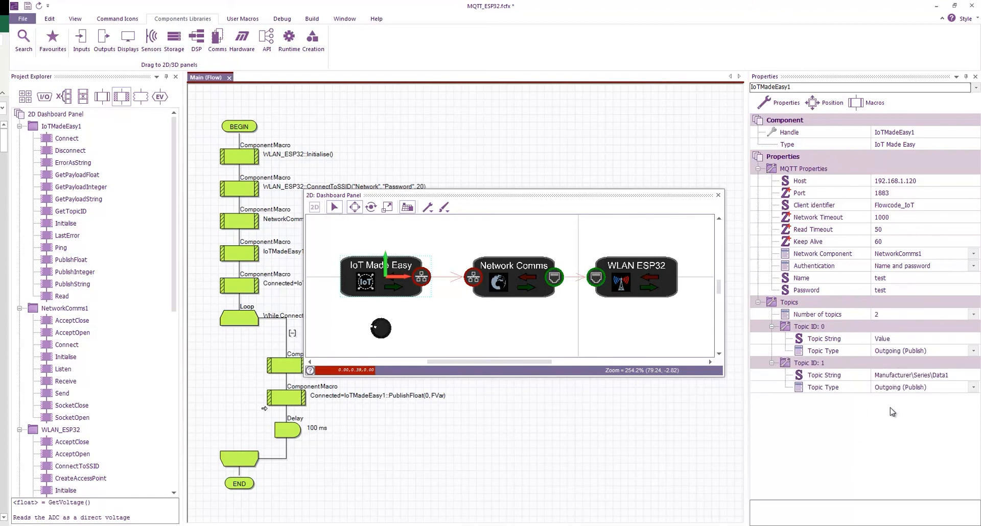
{"action": "mouse_move", "coordinate": [879, 344]}
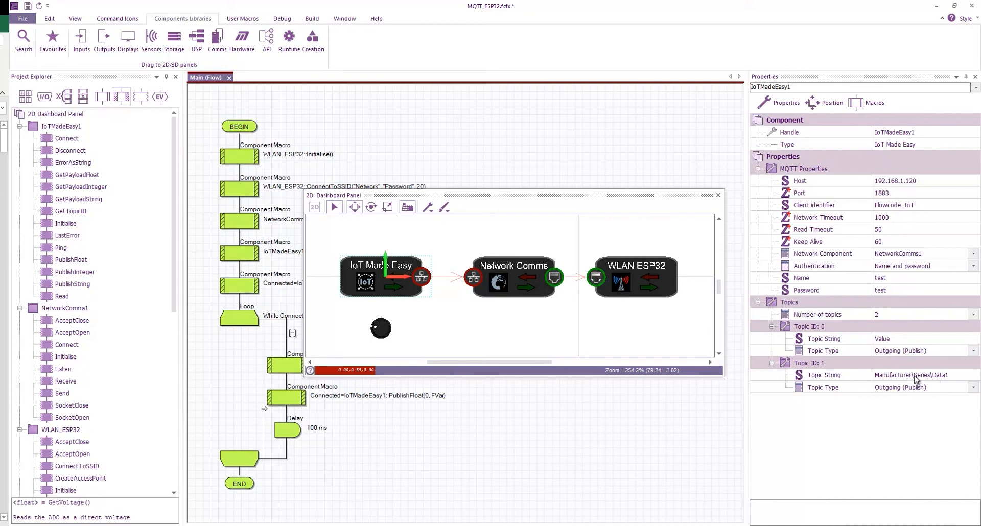
{"action": "mouse_move", "coordinate": [937, 381]}
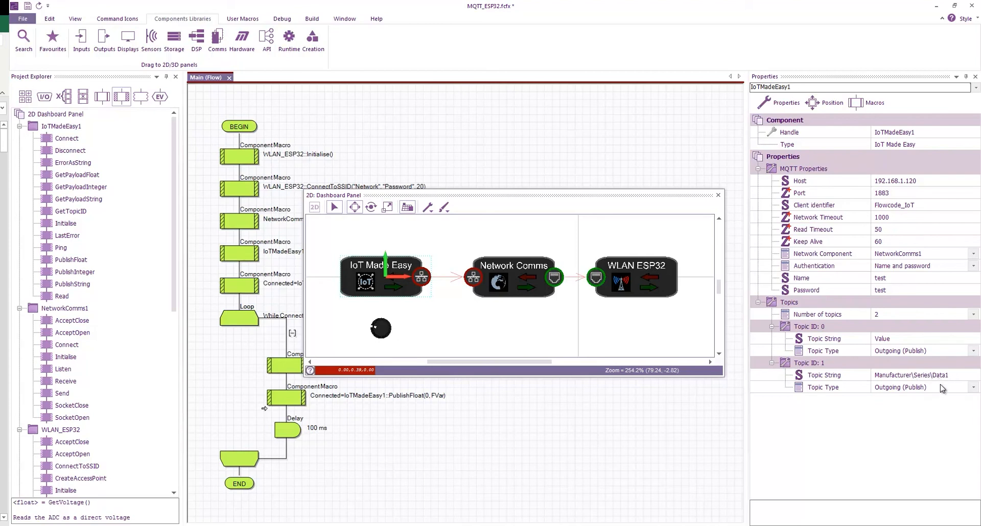
{"action": "mouse_move", "coordinate": [888, 363]}
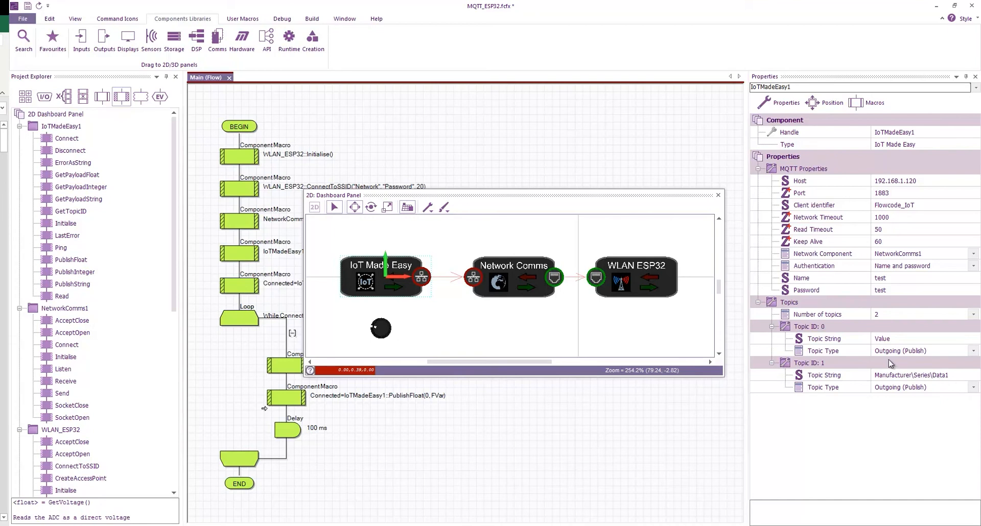
{"action": "mouse_move", "coordinate": [887, 324]}
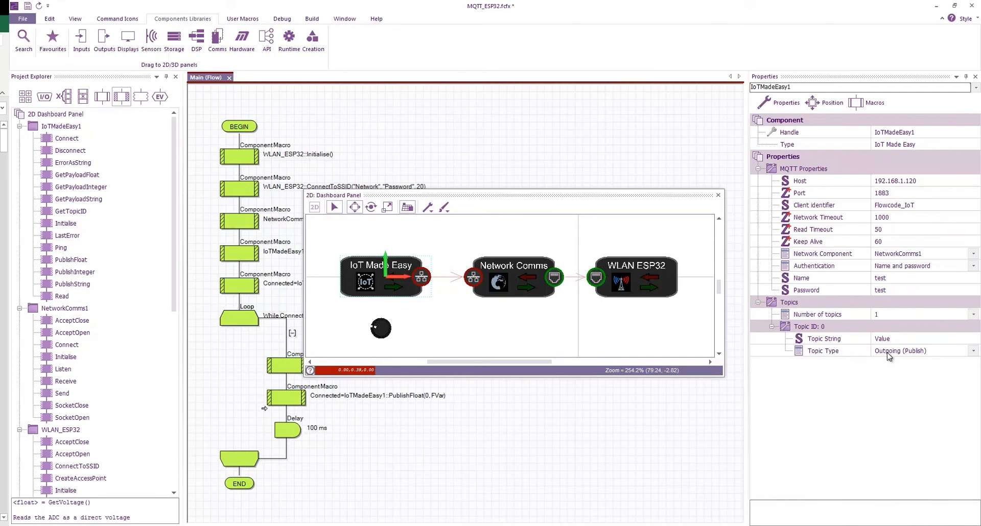
{"action": "left_click", "coordinate": [920, 351]}
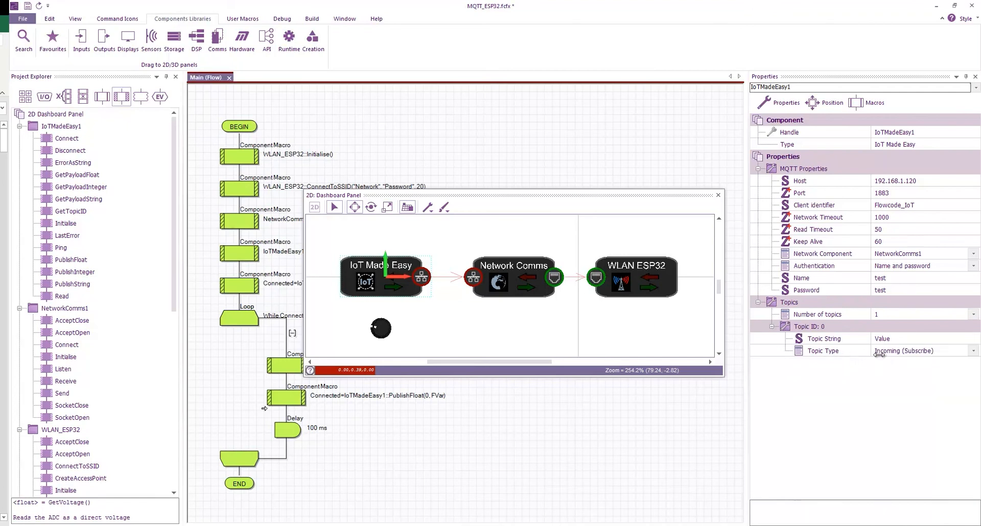
{"action": "mouse_move", "coordinate": [891, 354]}
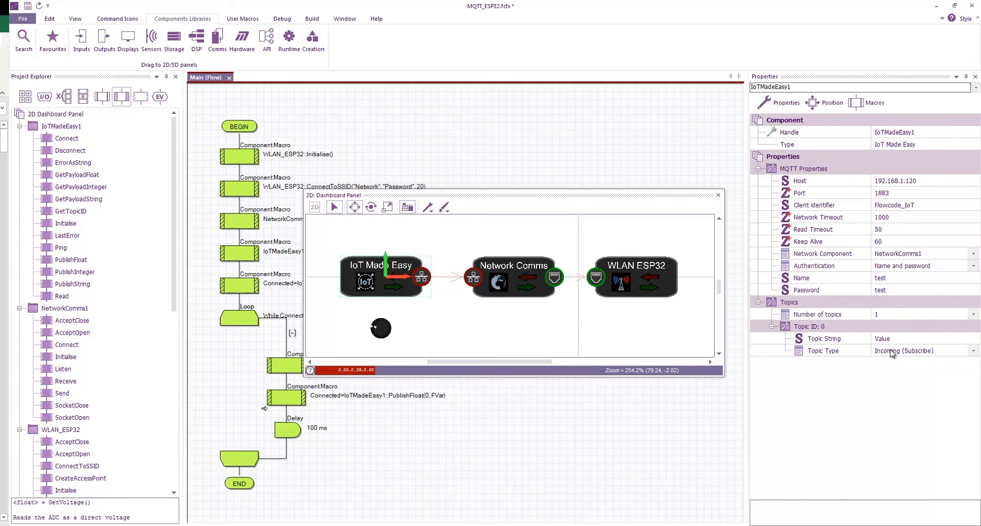
{"action": "left_click", "coordinate": [972, 350]}
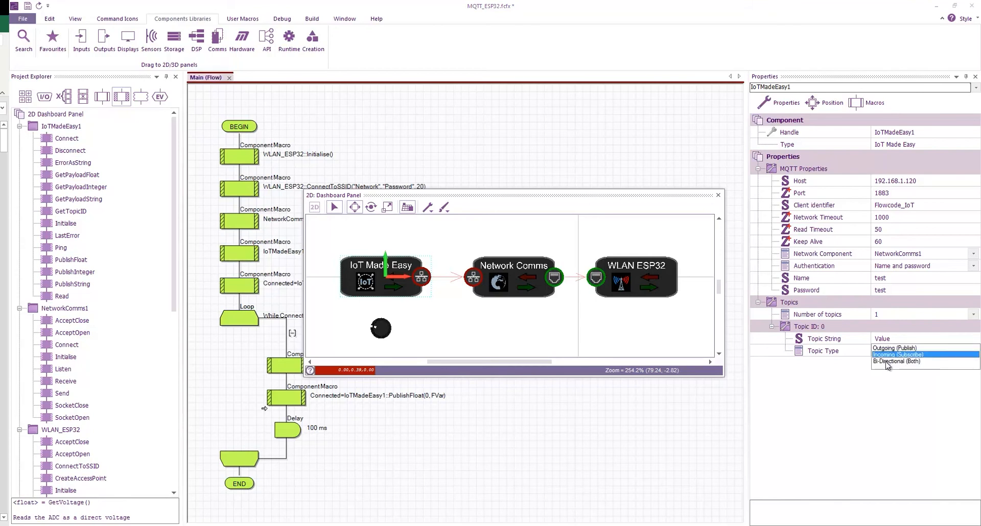
{"action": "left_click", "coordinate": [899, 361]}
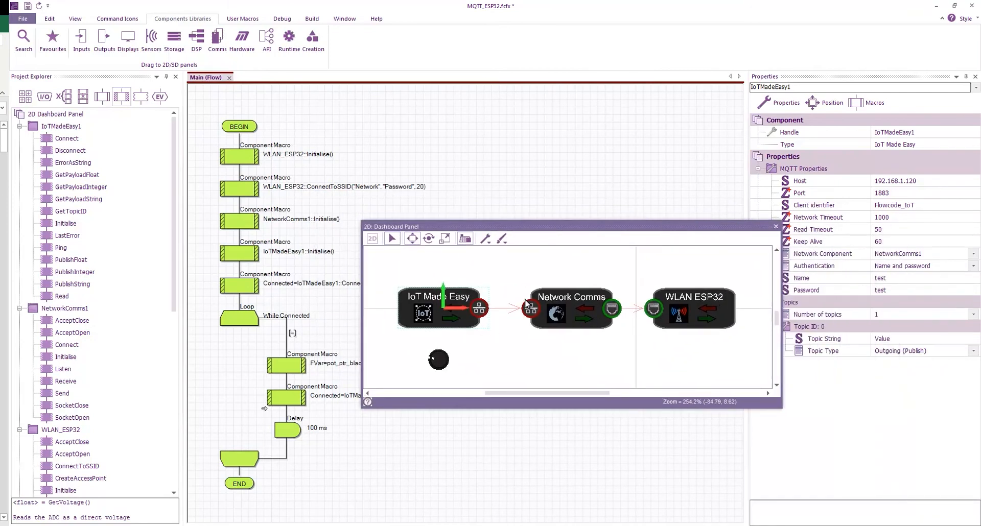
Step: Try network interface 2 on Network Comms, then restore interface 6 with IP 192.168.1.107
{"action": "left_click", "coordinate": [569, 297]}
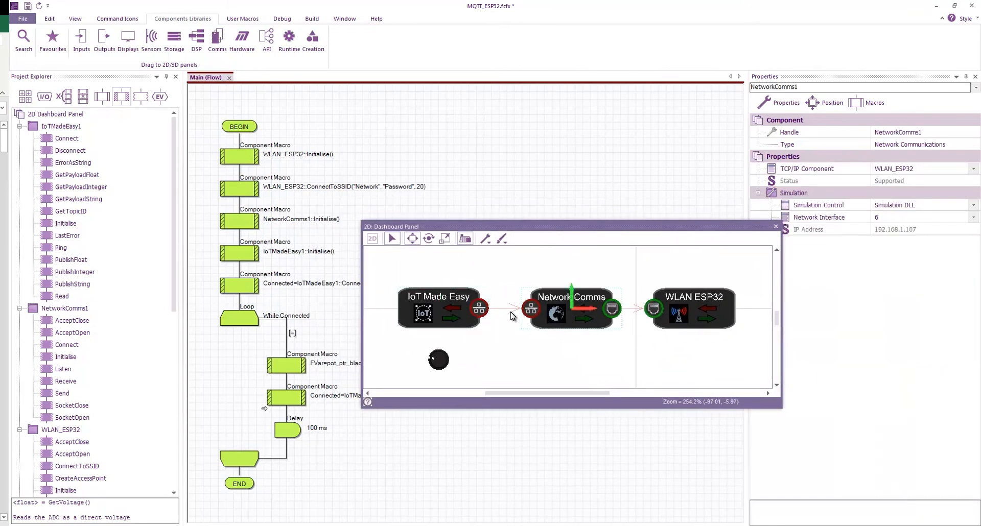
{"action": "left_click_drag", "start_coordinate": [391, 227], "coordinate": [328, 200]}
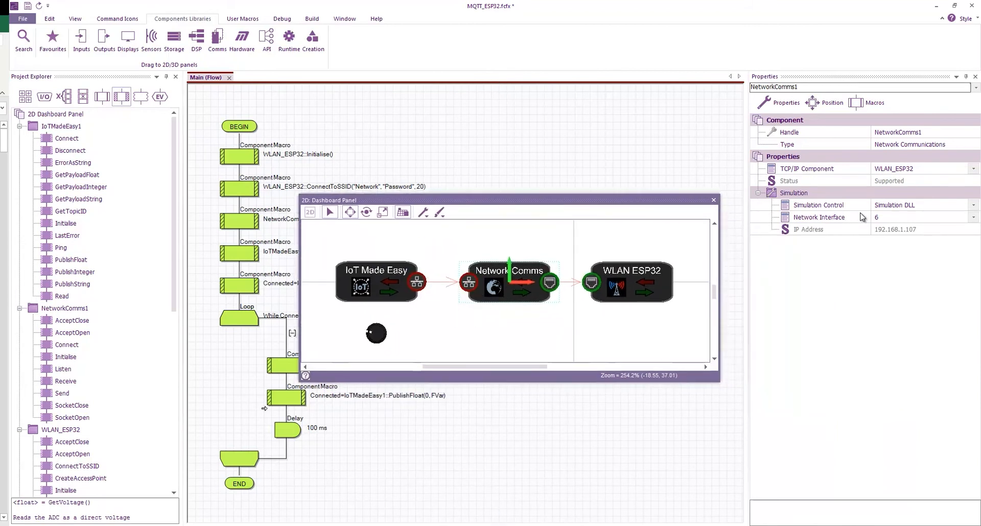
{"action": "mouse_move", "coordinate": [831, 217]}
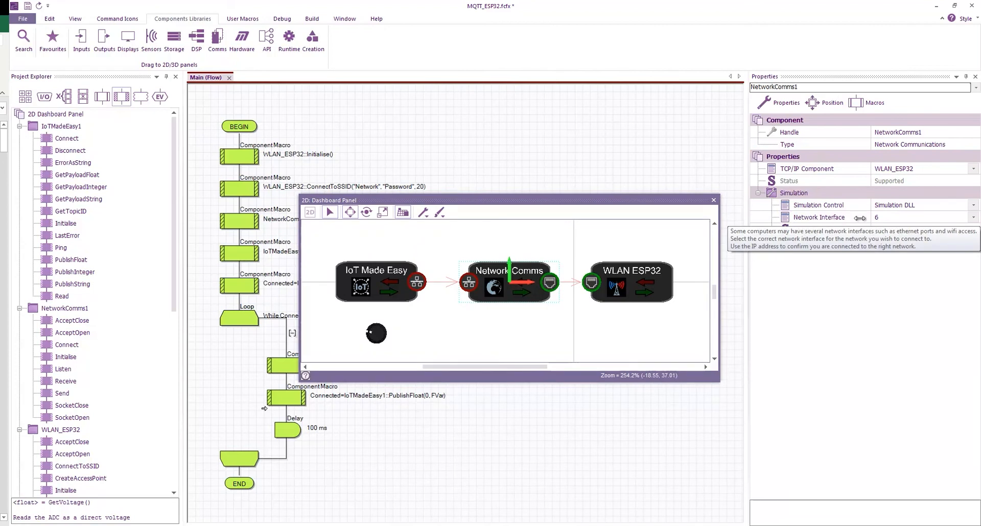
{"action": "left_click", "coordinate": [974, 216]}
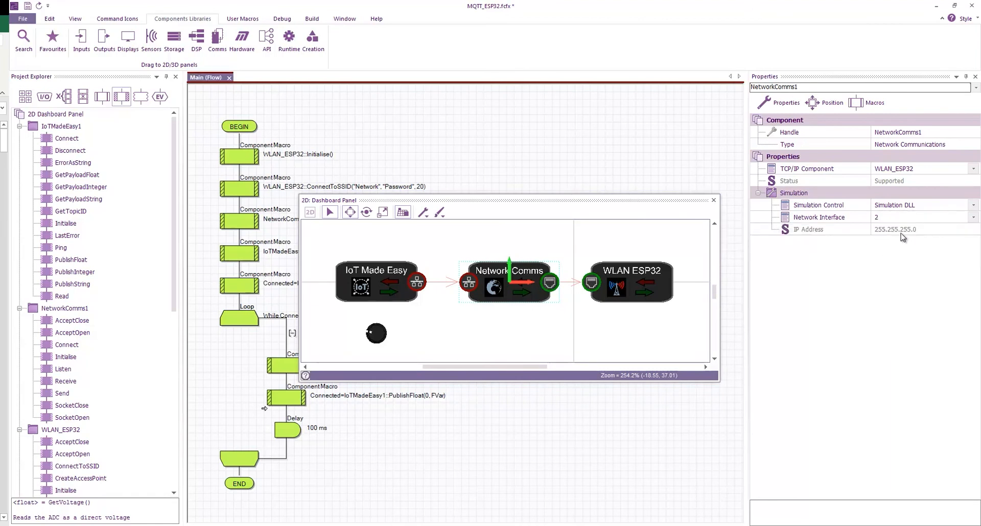
{"action": "left_click", "coordinate": [974, 217]}
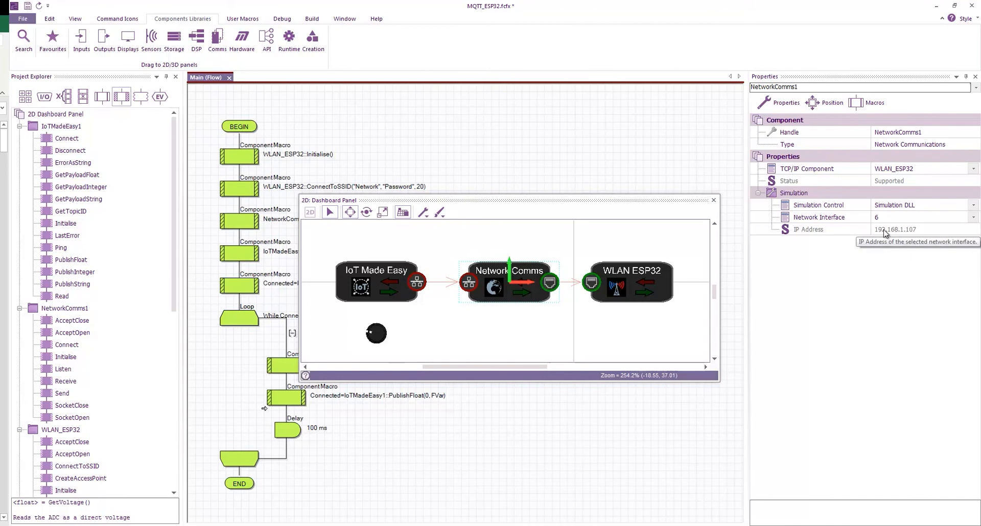
{"action": "mouse_move", "coordinate": [914, 235]}
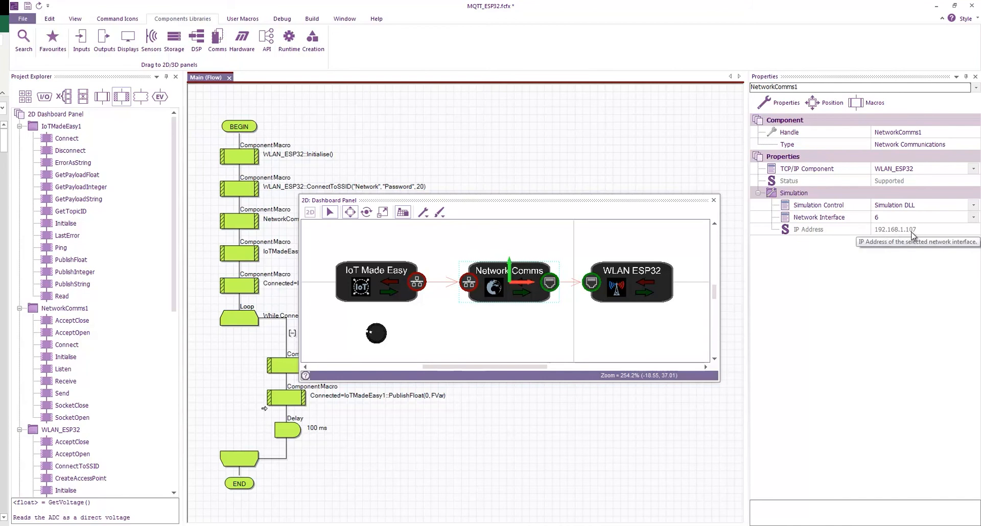
{"action": "left_click", "coordinate": [628, 280]}
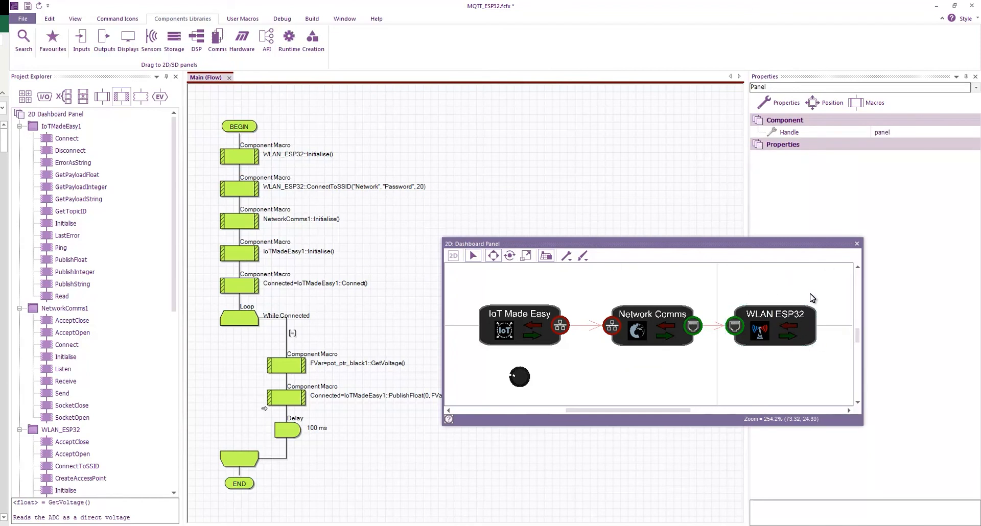
{"action": "mouse_move", "coordinate": [791, 376]}
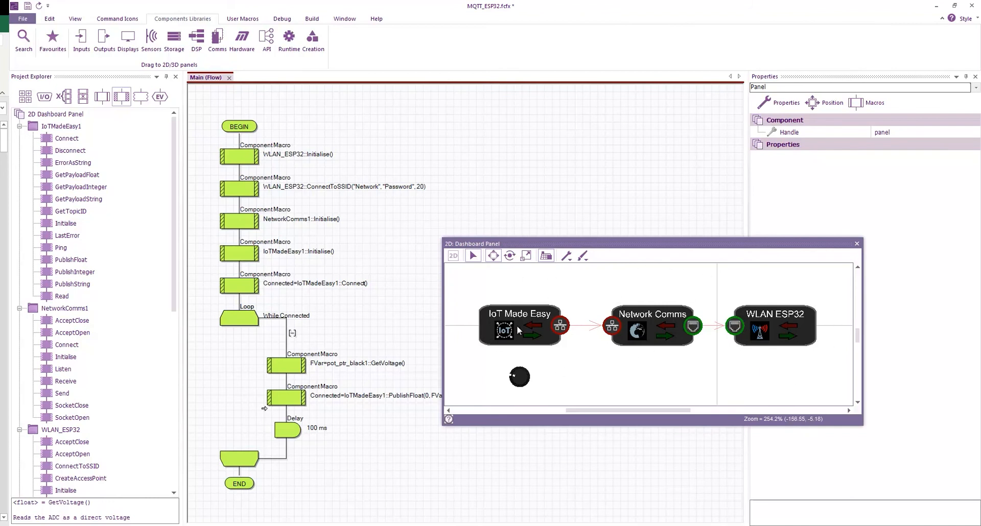
{"action": "mouse_move", "coordinate": [737, 355]}
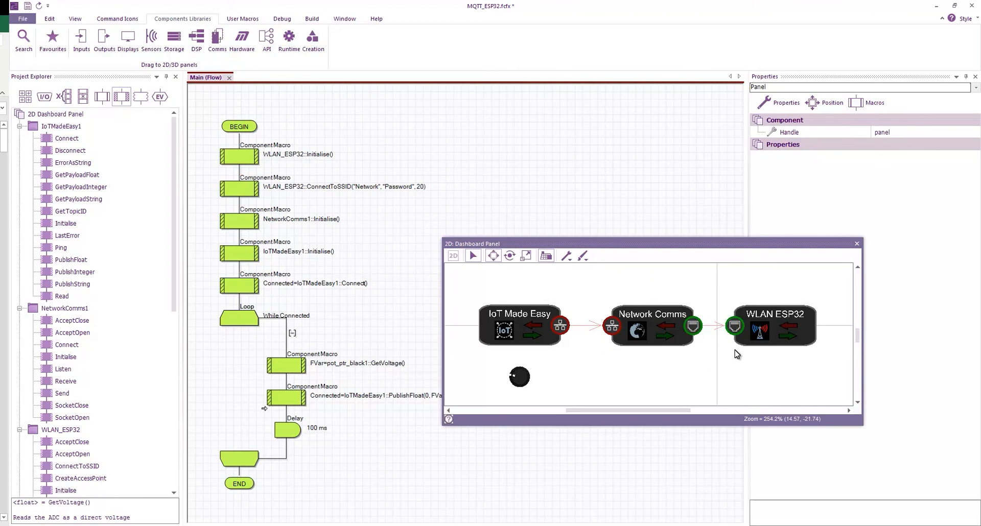
{"action": "mouse_move", "coordinate": [758, 286]}
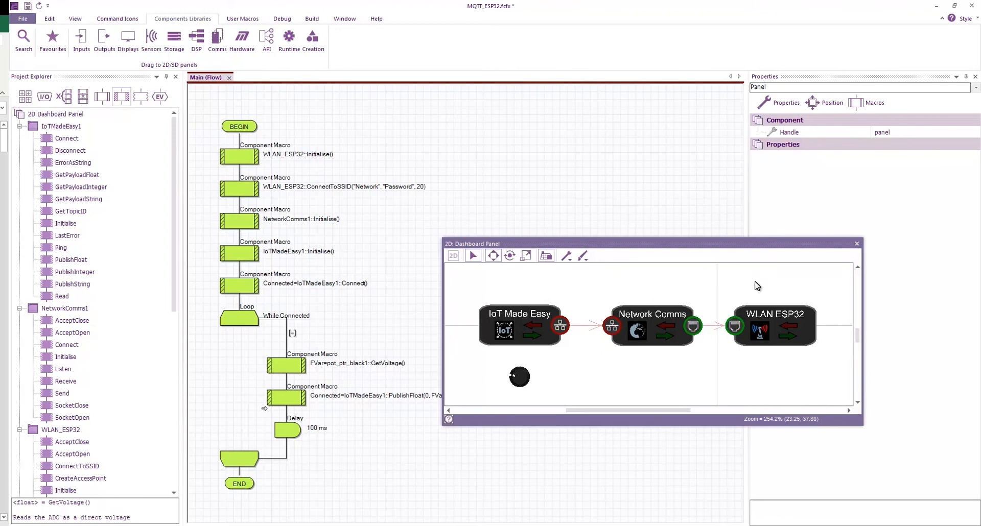
{"action": "mouse_move", "coordinate": [599, 291]}
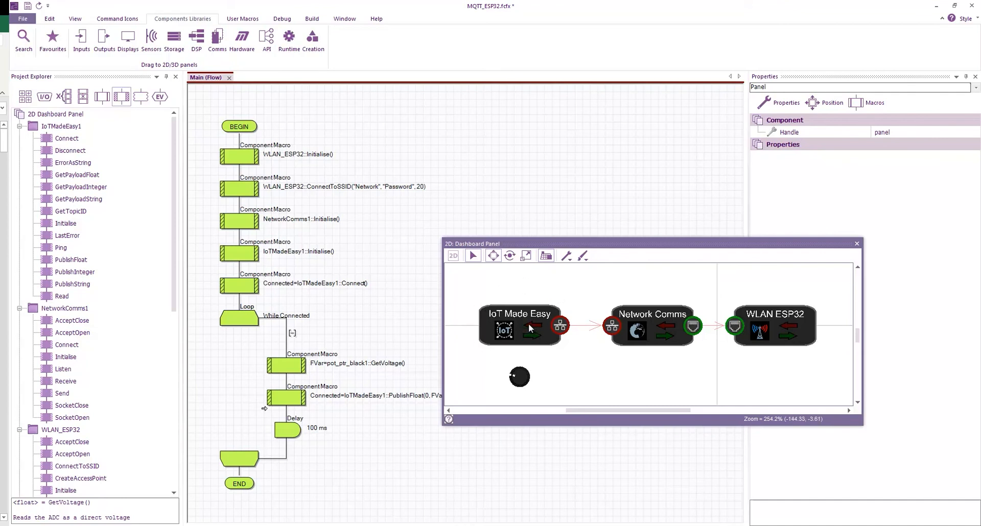
{"action": "mouse_move", "coordinate": [724, 280]}
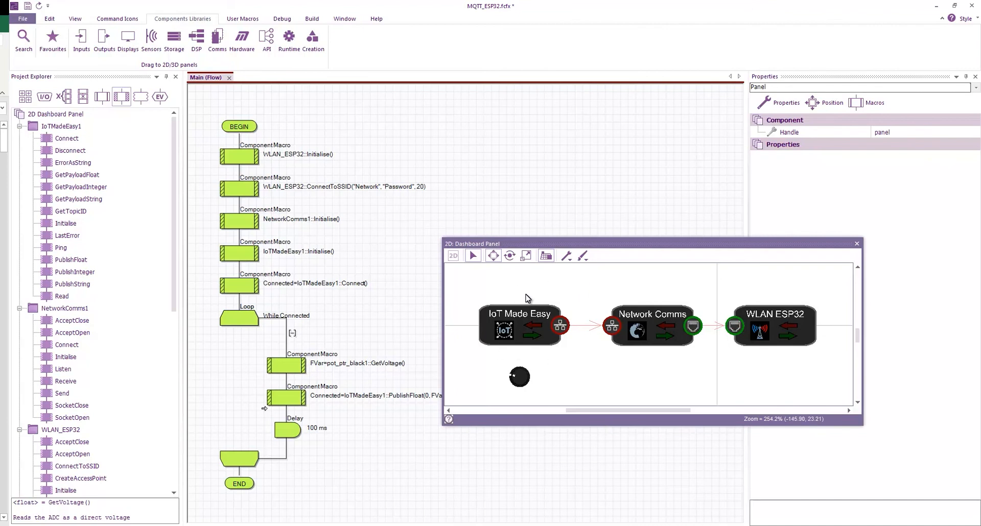
Step: Show the WLAN ESP32 component's properties with its TCP Base simulation method
{"action": "left_click", "coordinate": [773, 325]}
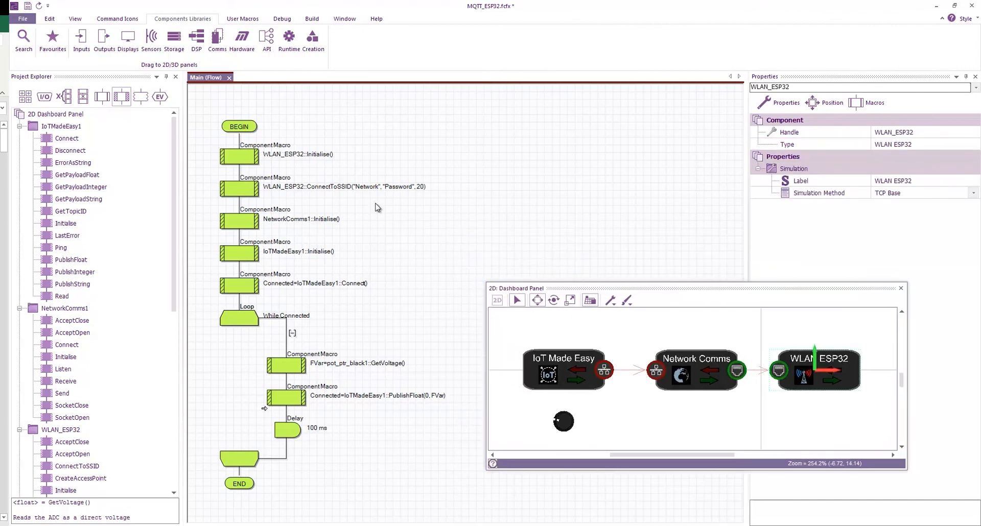
Step: Review the WLAN_ESP32 Initialise and ConnectToSSID steps, then show IoT Made Easy's MQTT host 192.168.1.120
{"action": "left_click", "coordinate": [238, 155]}
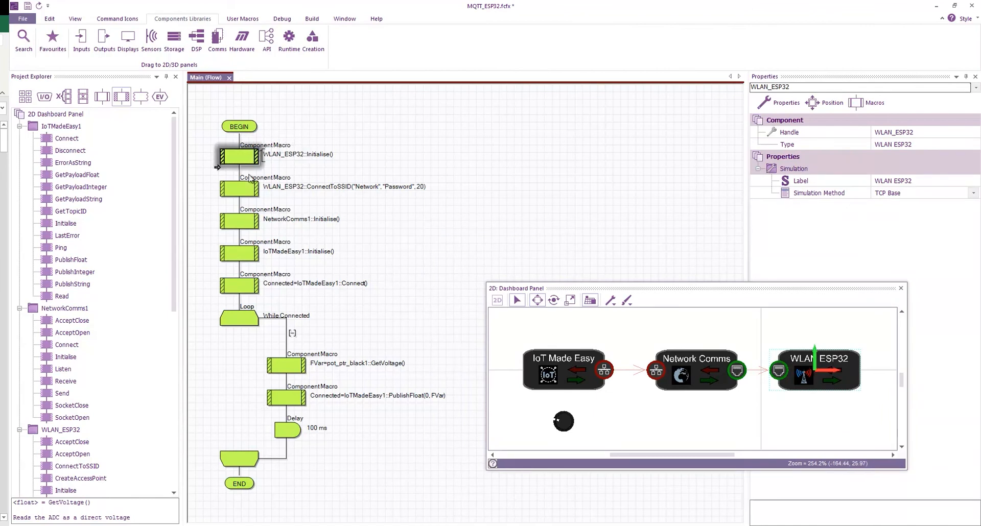
{"action": "left_click", "coordinate": [238, 189]}
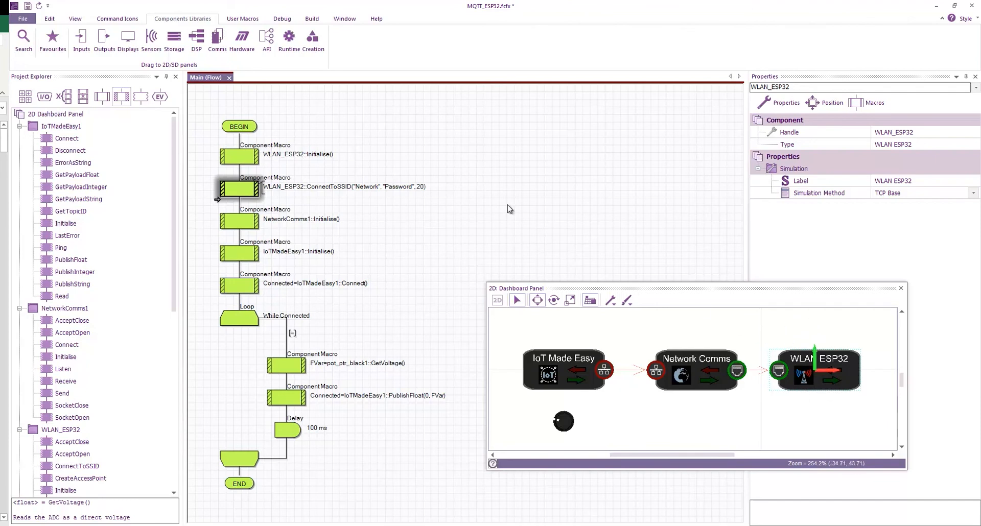
{"action": "mouse_move", "coordinate": [400, 203]}
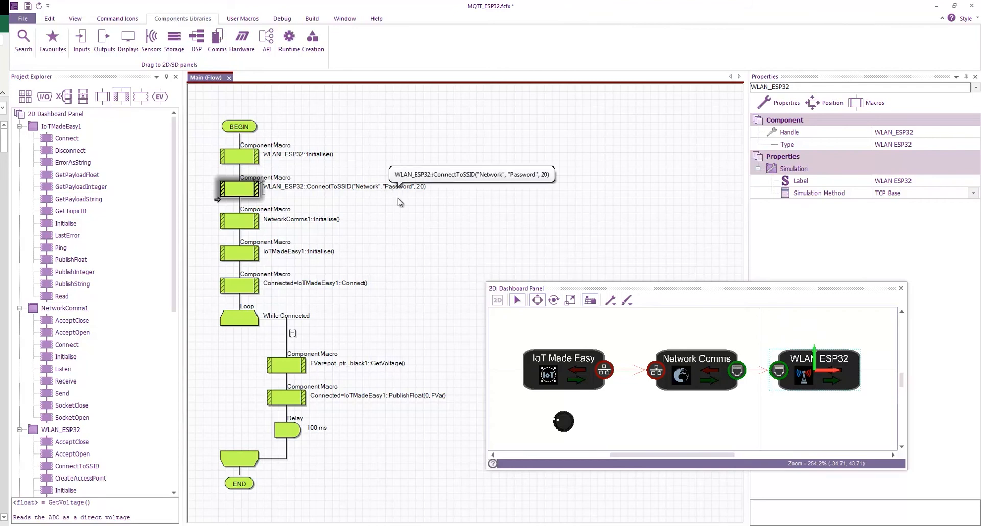
{"action": "mouse_move", "coordinate": [358, 190]}
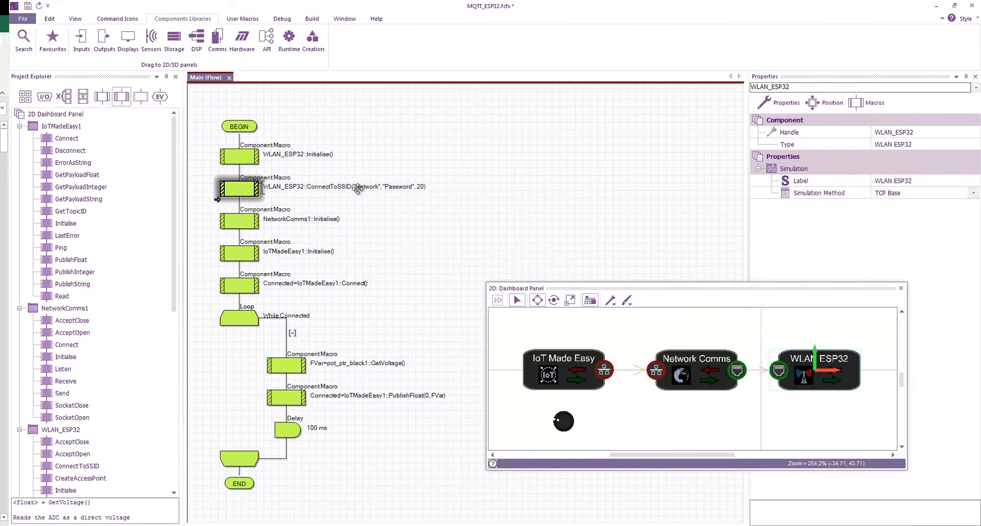
{"action": "mouse_move", "coordinate": [388, 192]}
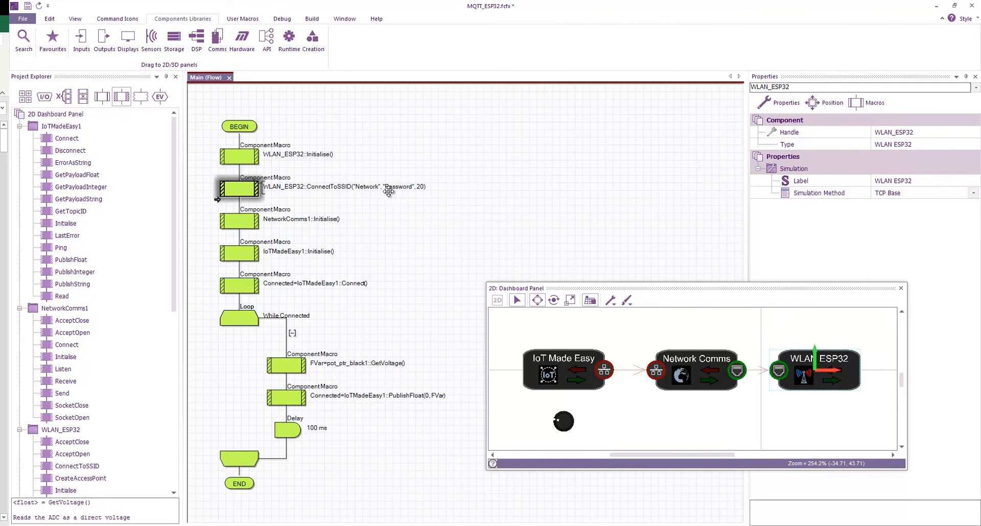
{"action": "mouse_move", "coordinate": [427, 200]}
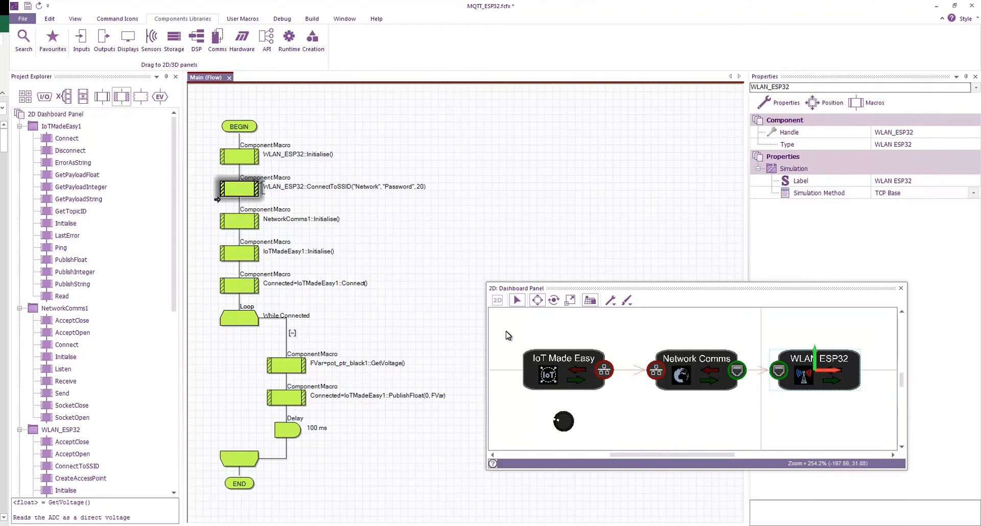
{"action": "left_click", "coordinate": [563, 369]}
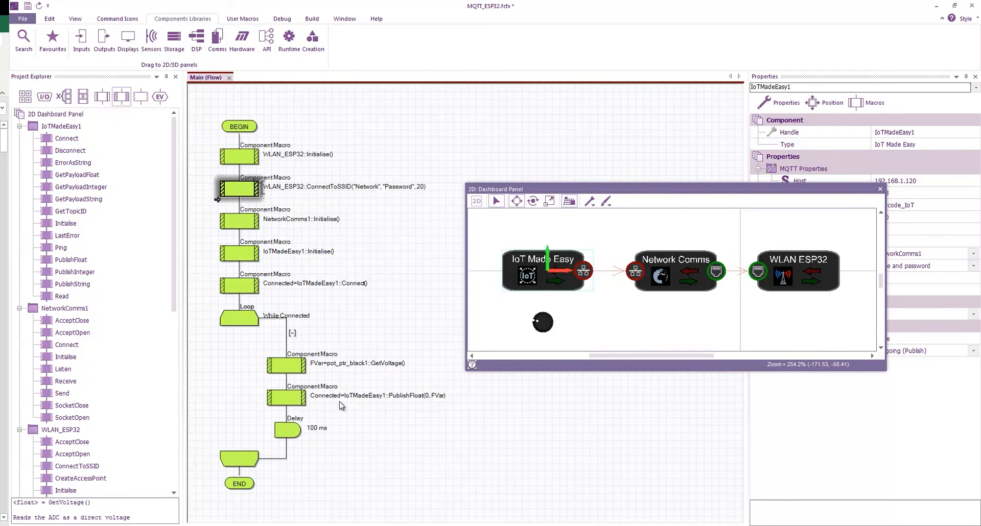
{"action": "mouse_move", "coordinate": [404, 402]}
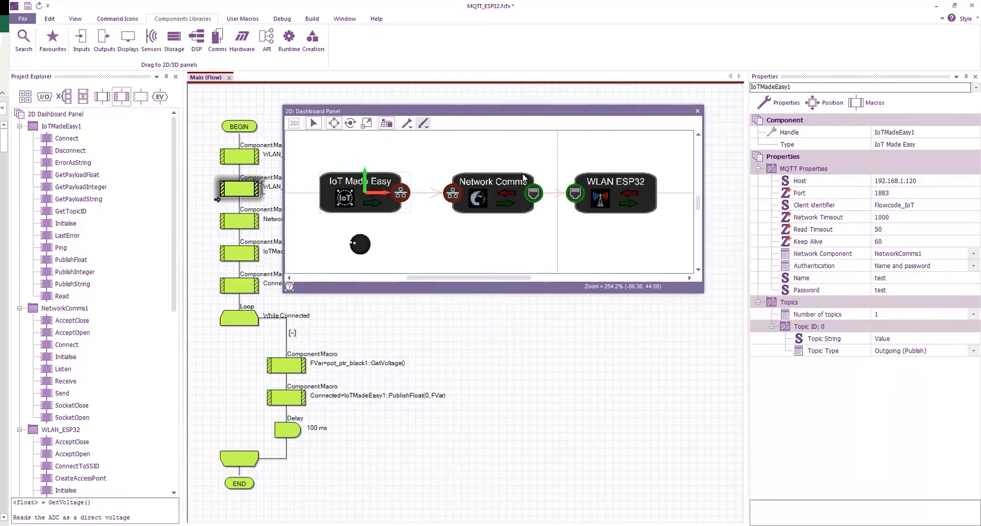
{"action": "left_click", "coordinate": [920, 339]}
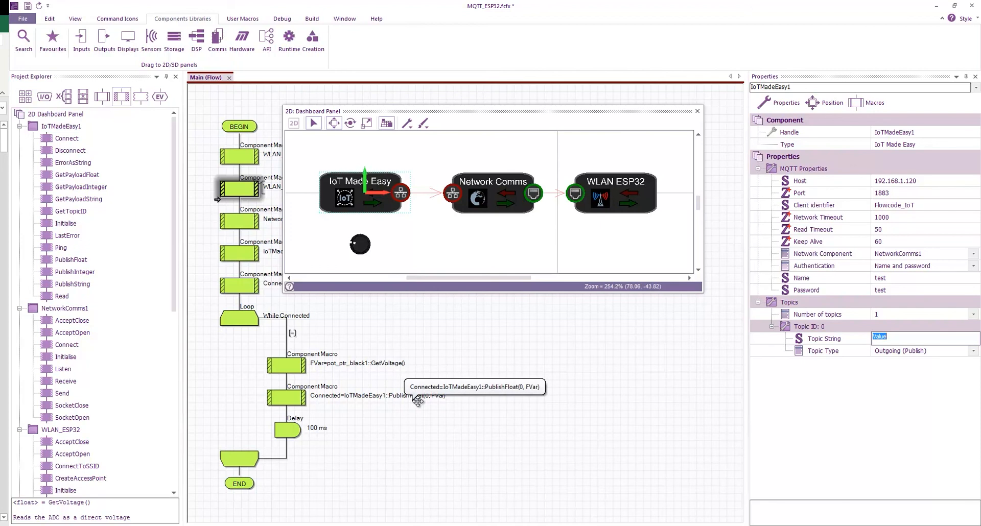
{"action": "mouse_move", "coordinate": [77, 174]}
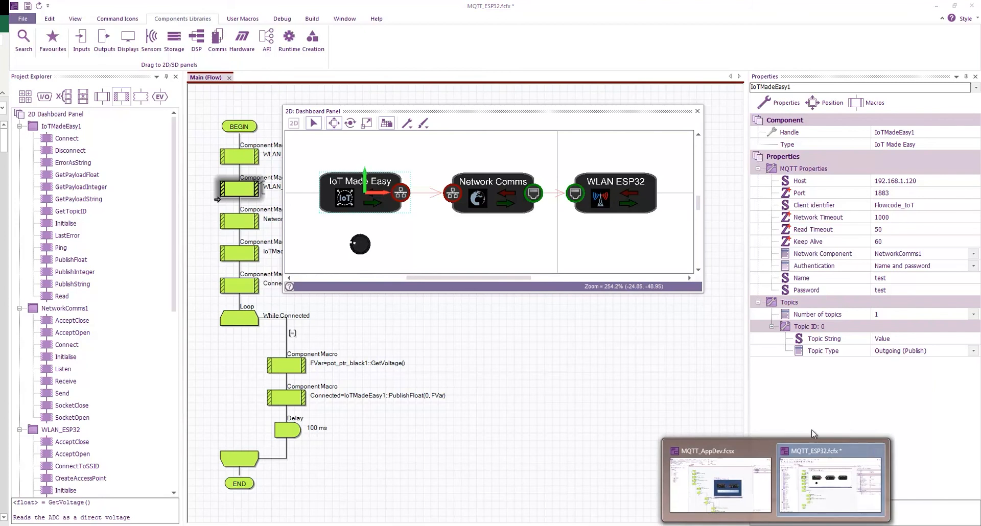
Step: Switch to the MQTT_AppDev subscriber project and inspect its Network Comms and IoT Made Easy settings
{"action": "left_click", "coordinate": [719, 477]}
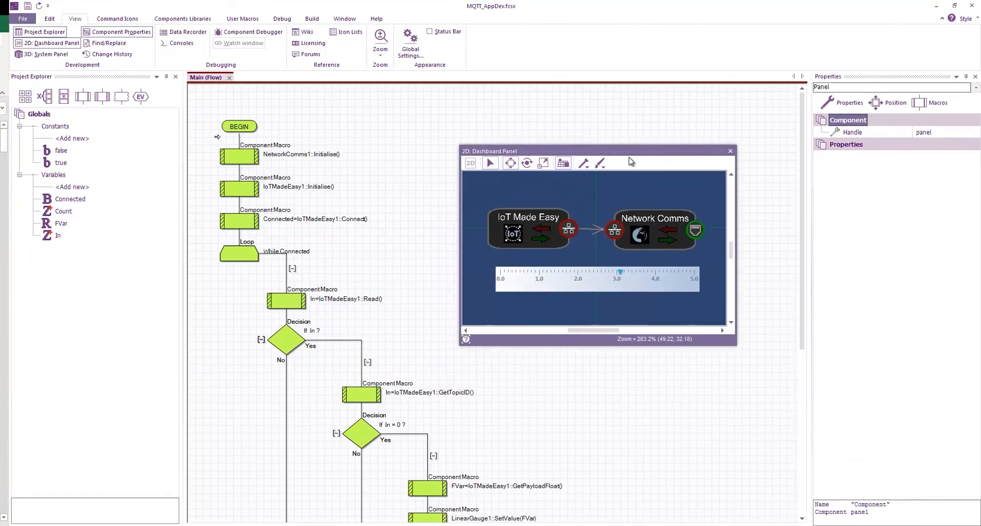
{"action": "mouse_move", "coordinate": [589, 156]}
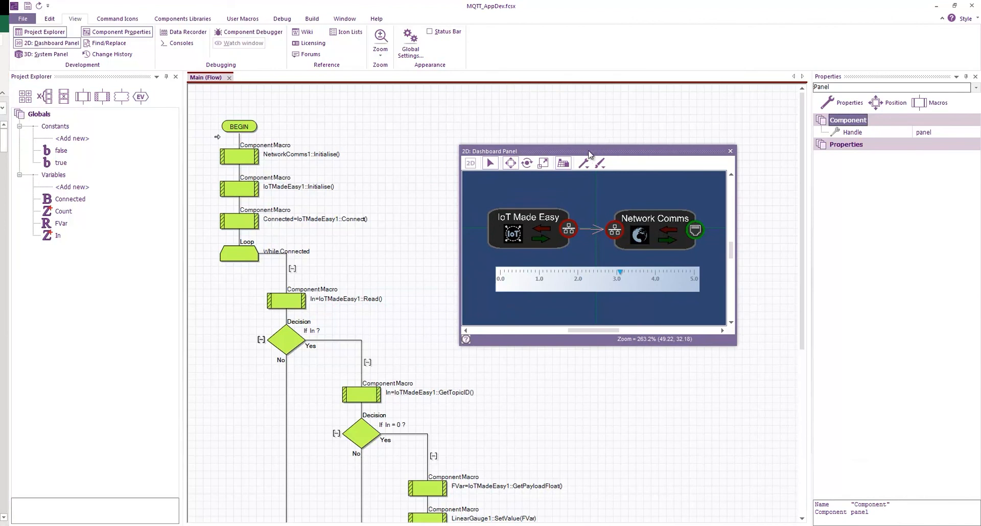
{"action": "left_click", "coordinate": [654, 228]}
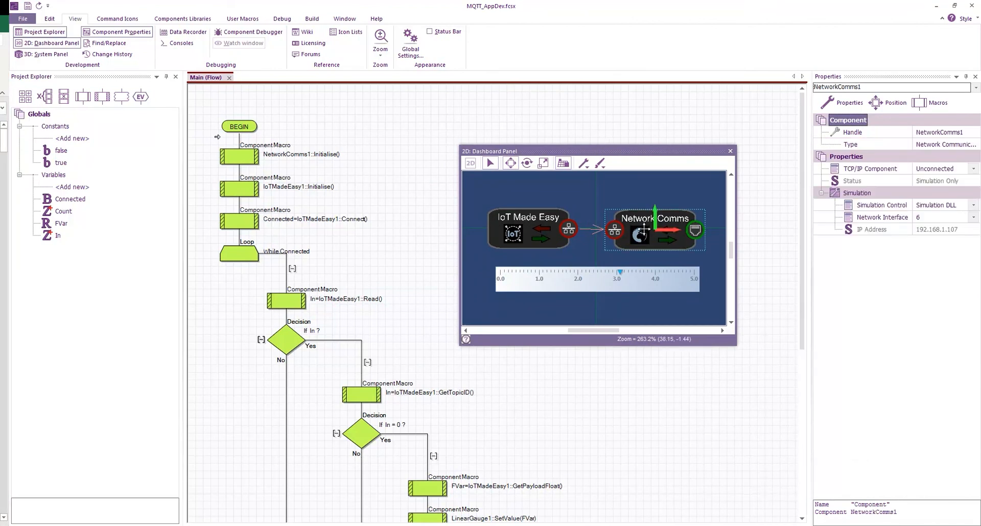
{"action": "left_click_drag", "start_coordinate": [654, 229], "coordinate": [651, 230]}
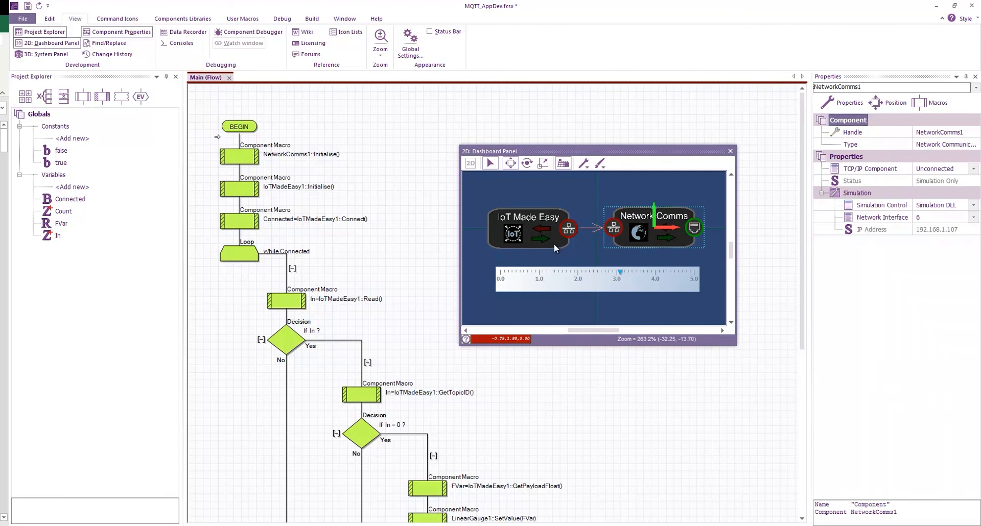
{"action": "mouse_move", "coordinate": [770, 242]}
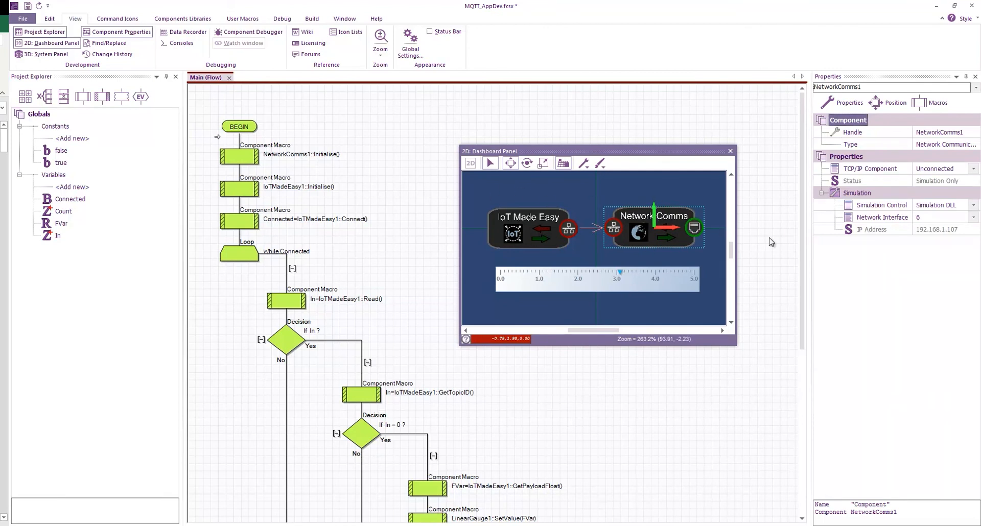
{"action": "mouse_move", "coordinate": [743, 232]}
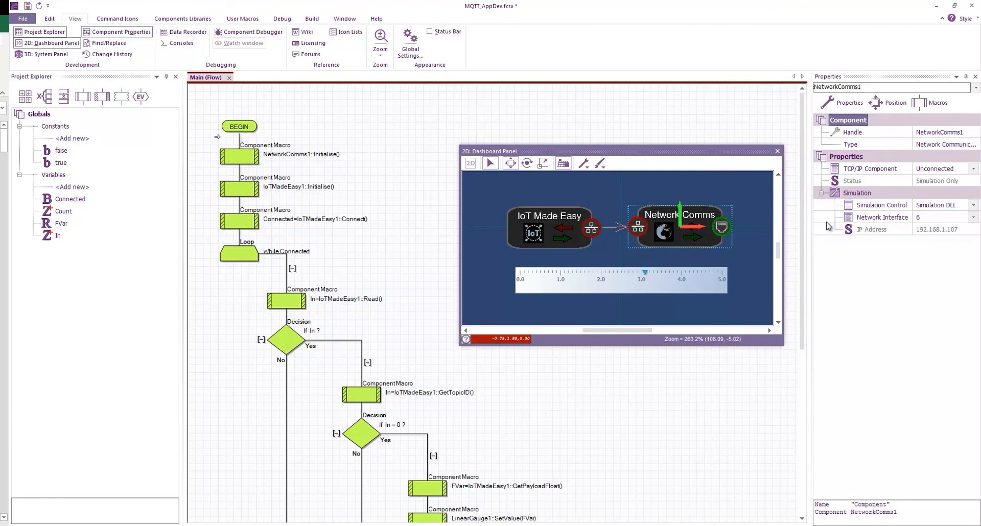
{"action": "mouse_move", "coordinate": [799, 224]}
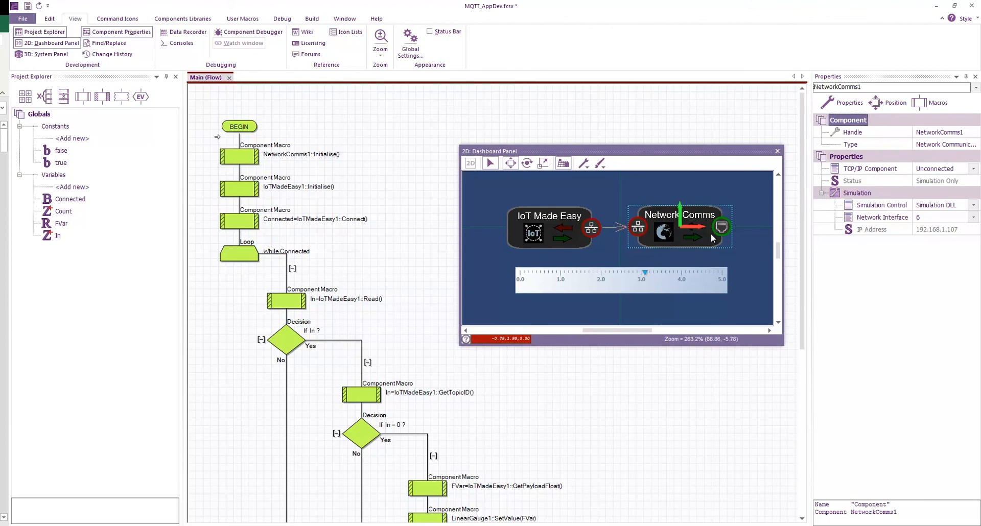
{"action": "left_click", "coordinate": [548, 227]}
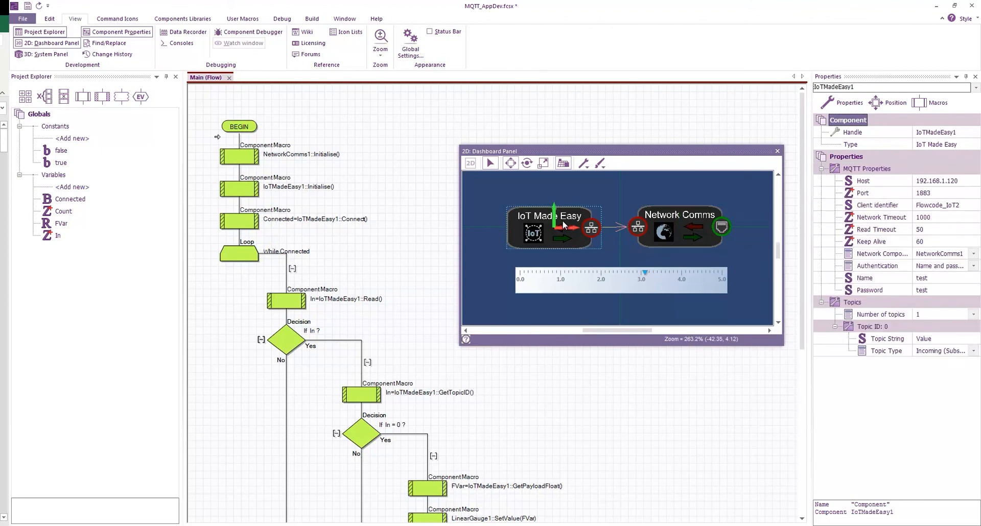
{"action": "mouse_move", "coordinate": [937, 181]}
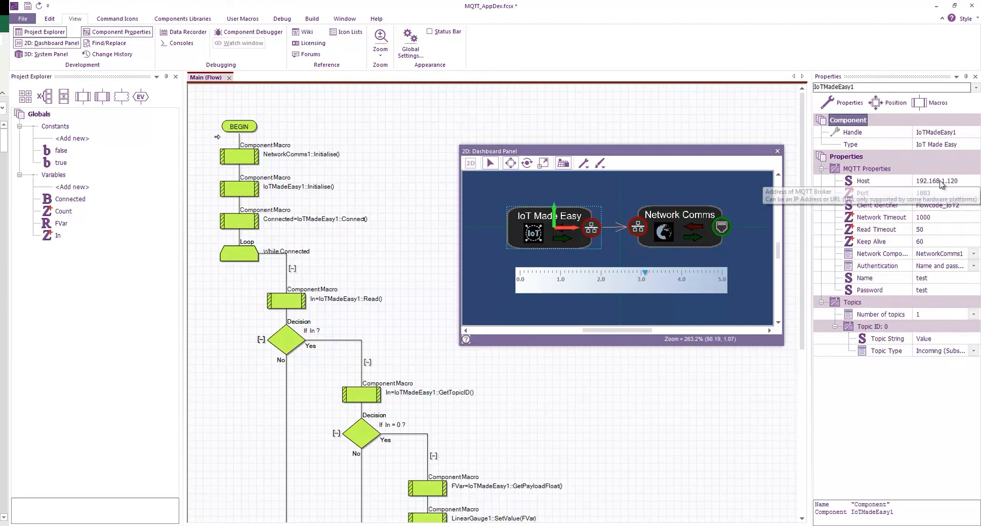
{"action": "mouse_move", "coordinate": [920, 207]}
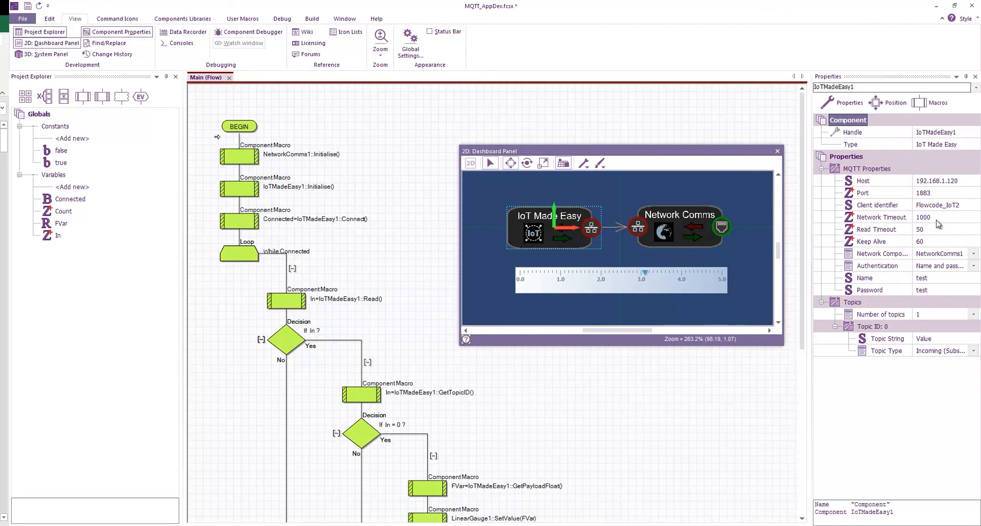
{"action": "mouse_move", "coordinate": [681, 235]}
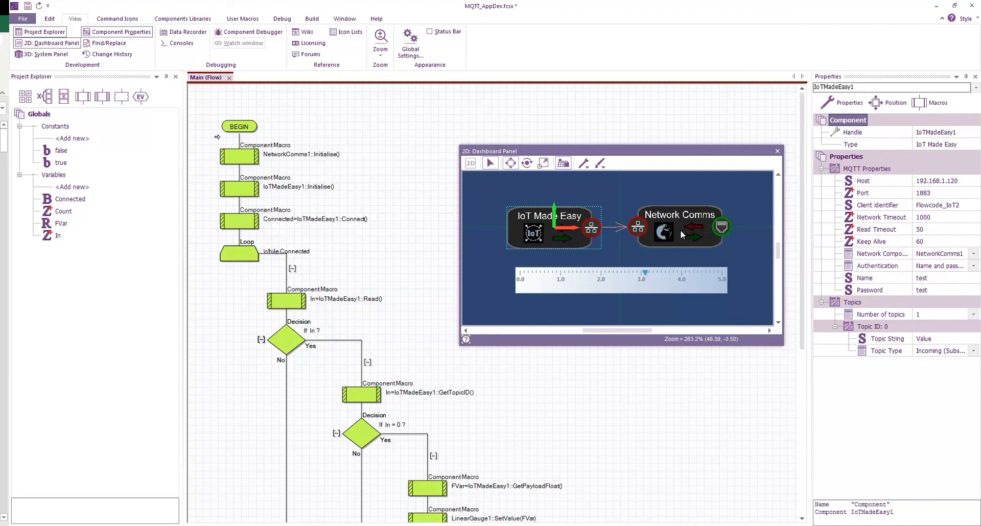
Step: Compare the Network Comms interface 6 settings against the IoT Made Easy MQTT settings for topic Value
{"action": "left_click", "coordinate": [679, 214]}
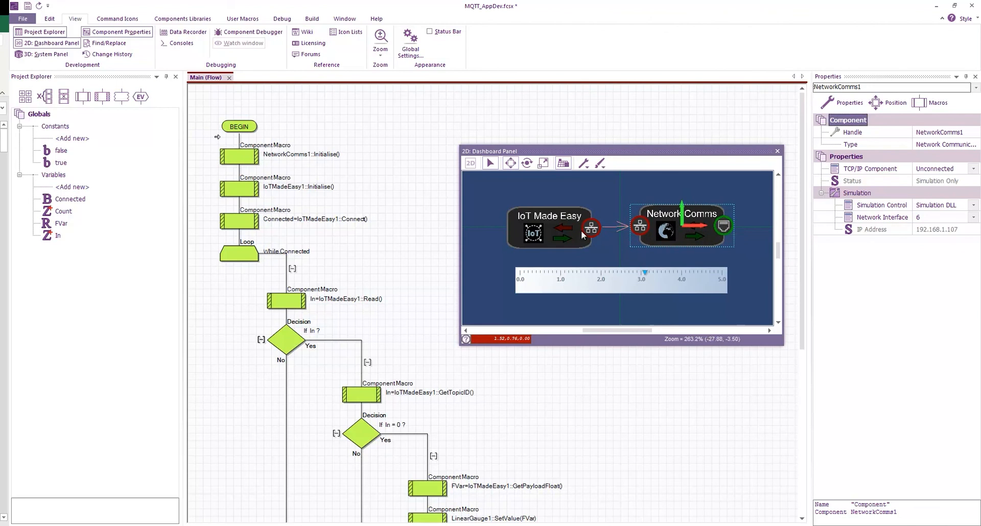
{"action": "left_click", "coordinate": [550, 229]}
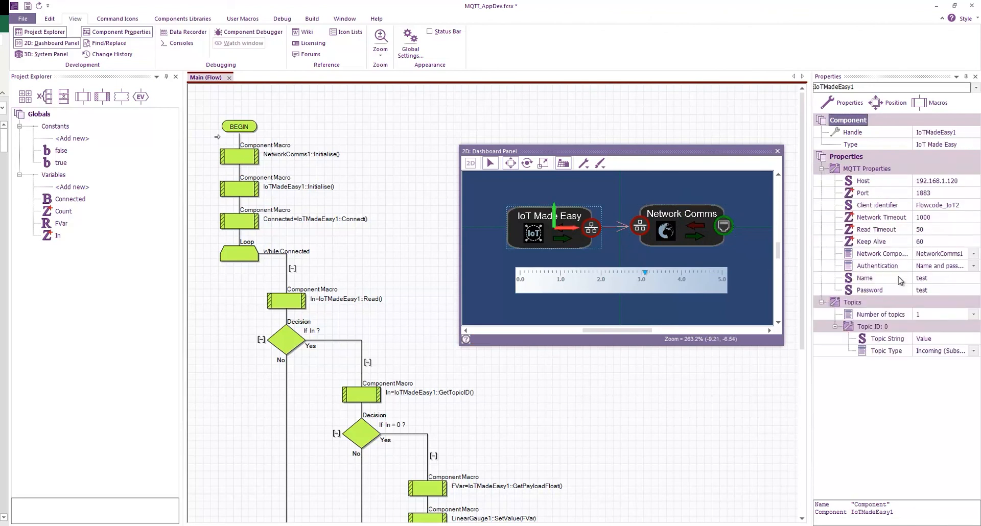
{"action": "mouse_move", "coordinate": [909, 342]}
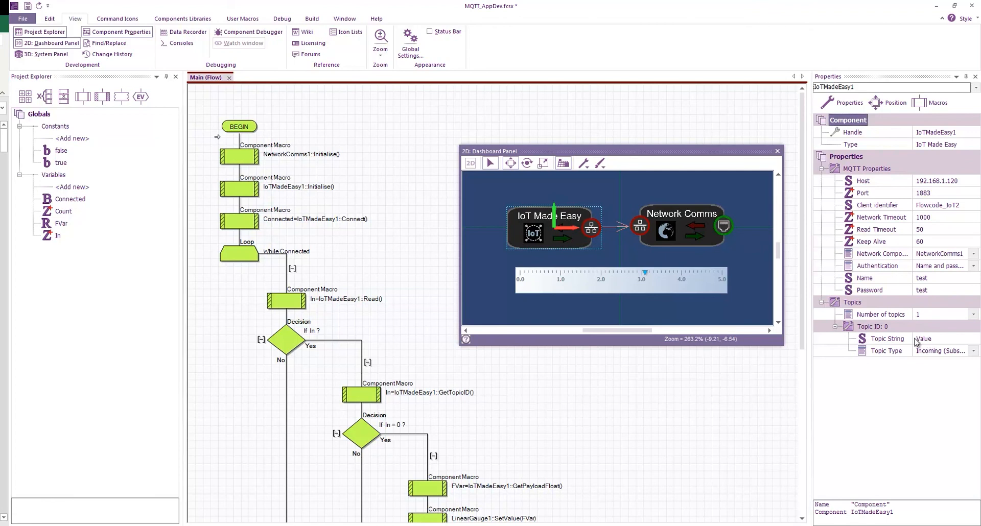
{"action": "mouse_move", "coordinate": [933, 344]}
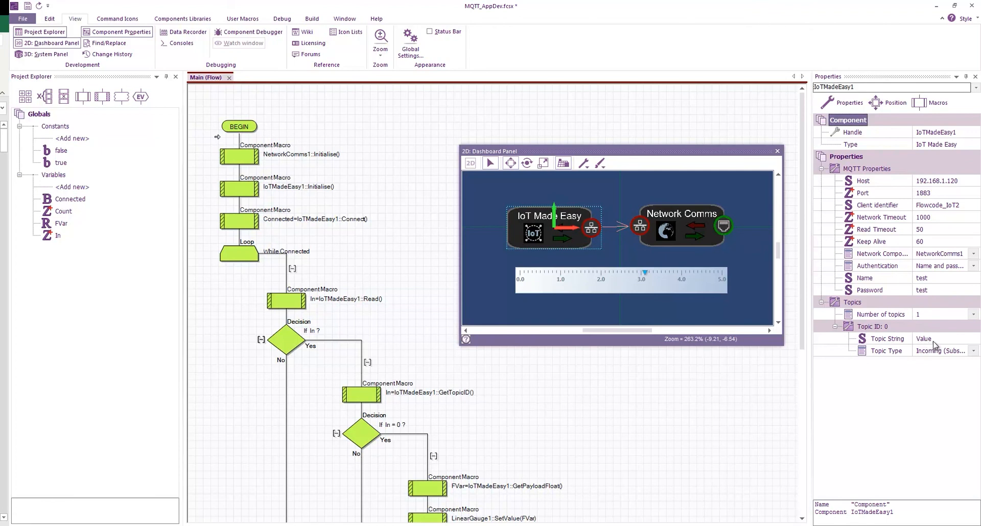
{"action": "mouse_move", "coordinate": [922, 355]}
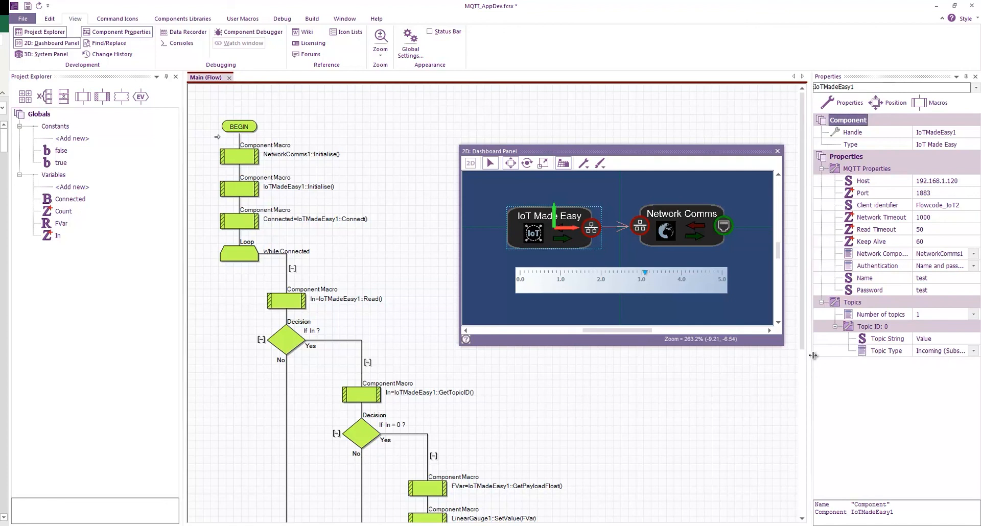
{"action": "left_click", "coordinate": [680, 225]}
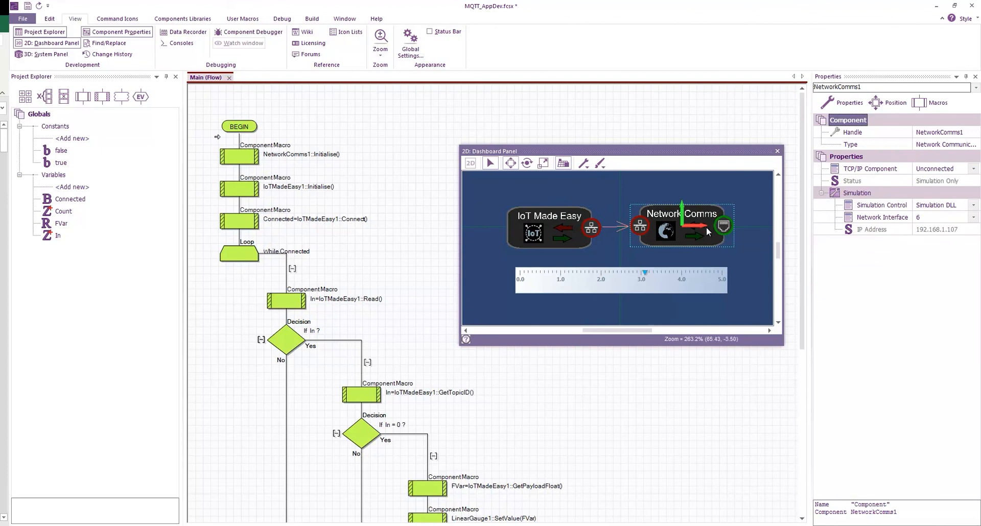
{"action": "mouse_move", "coordinate": [882, 216]}
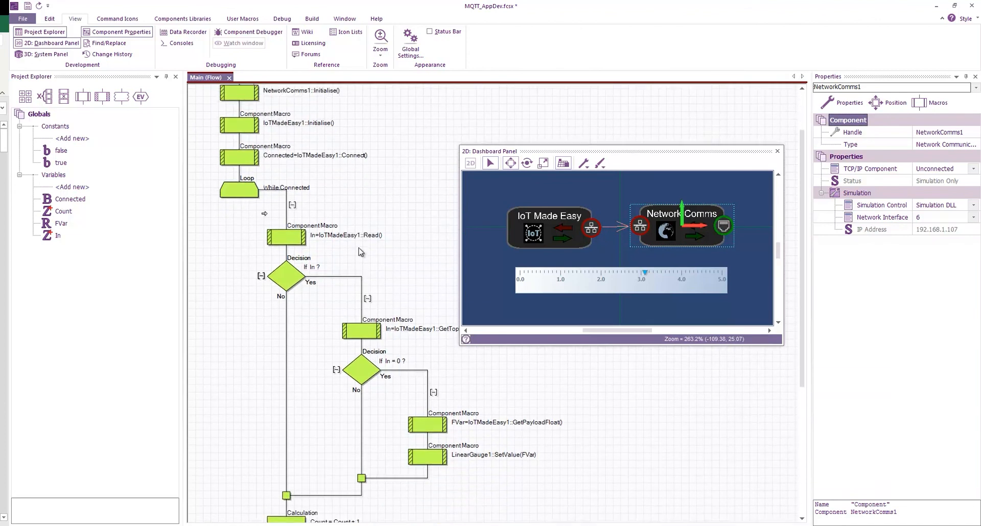
{"action": "mouse_move", "coordinate": [291, 224]}
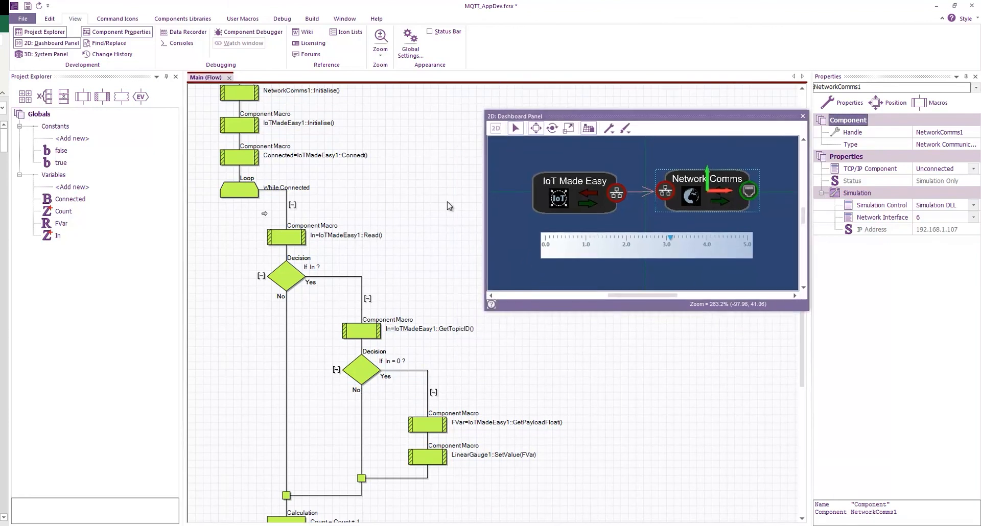
{"action": "mouse_move", "coordinate": [369, 240]}
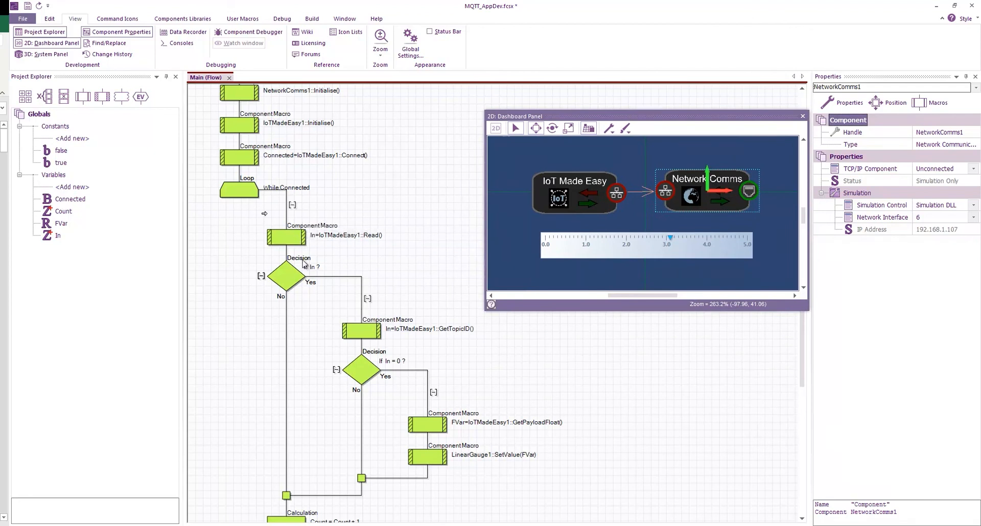
{"action": "mouse_move", "coordinate": [316, 274]}
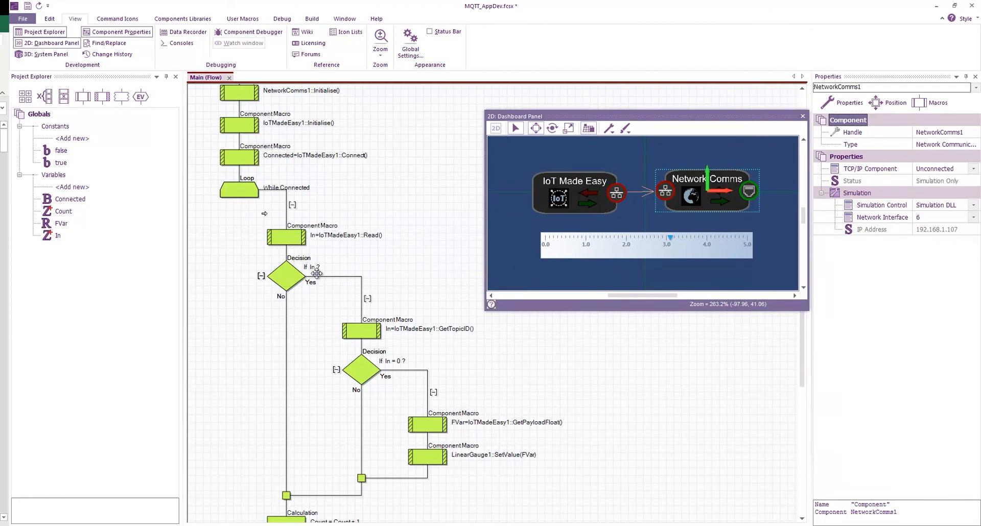
{"action": "mouse_move", "coordinate": [342, 268]}
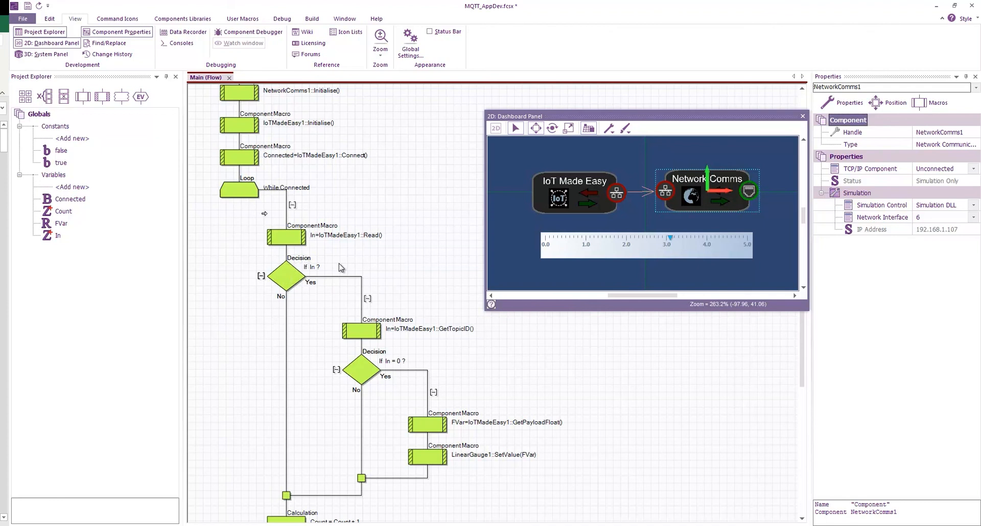
{"action": "mouse_move", "coordinate": [419, 329]}
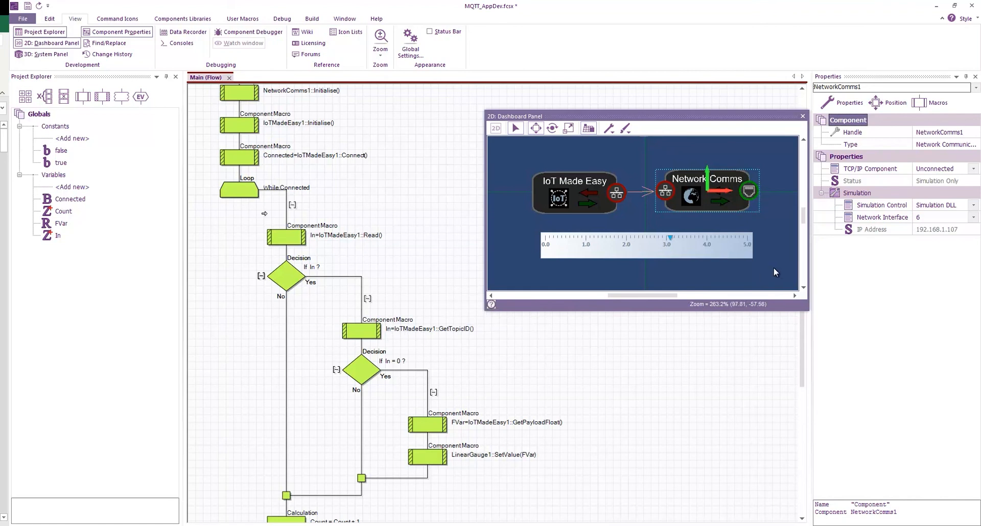
Step: Show IoT Made Easy's MQTT settings: host 192.168.1.120, client Flowcode_IoT2, incoming topic Value
{"action": "left_click", "coordinate": [573, 192]}
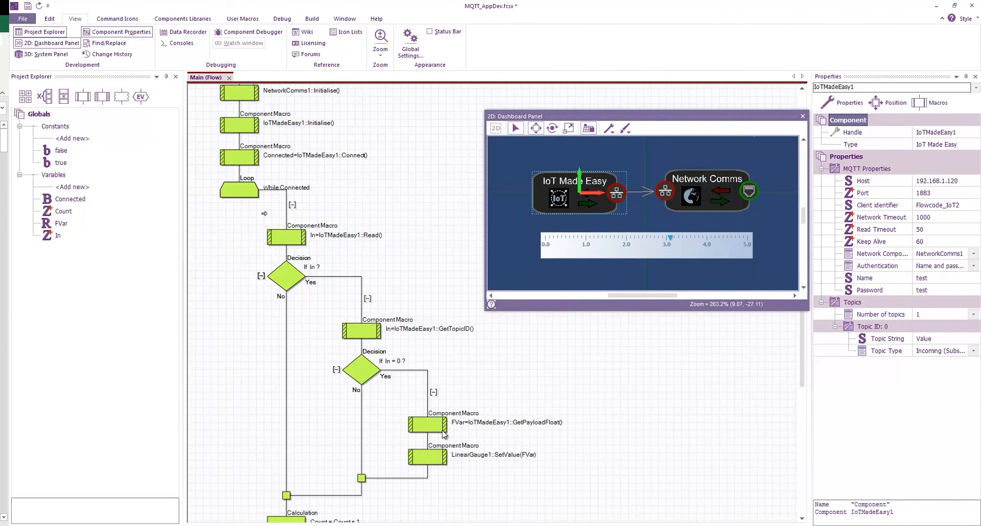
{"action": "mouse_move", "coordinate": [545, 422]}
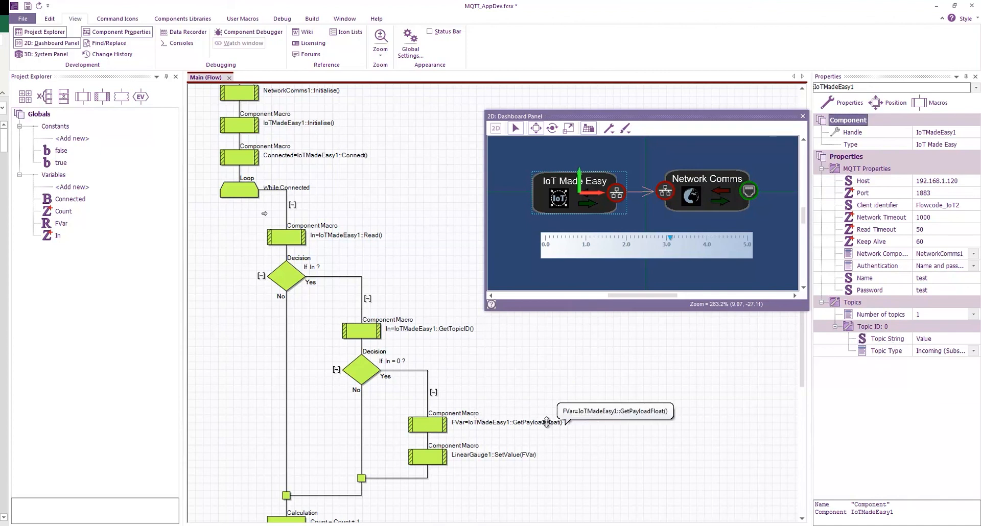
{"action": "mouse_move", "coordinate": [575, 419]}
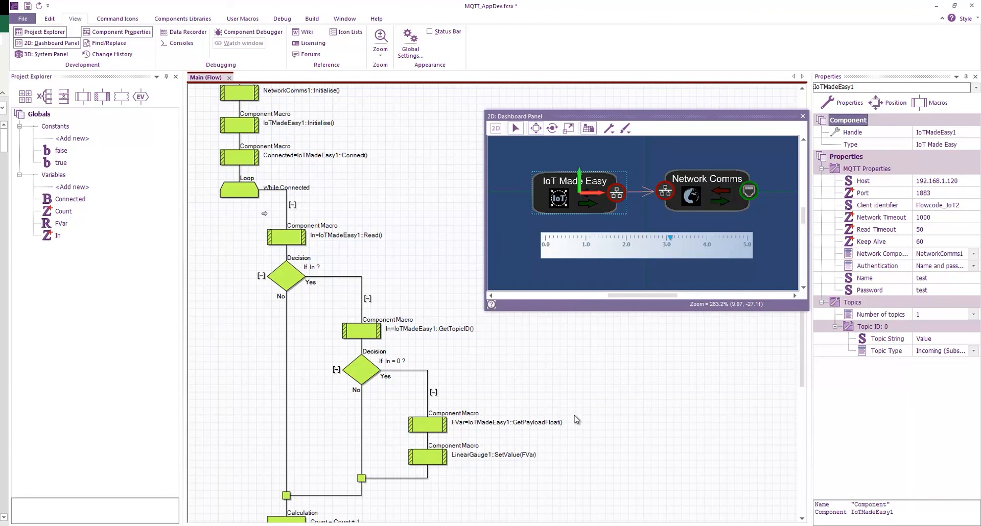
{"action": "mouse_move", "coordinate": [566, 422]}
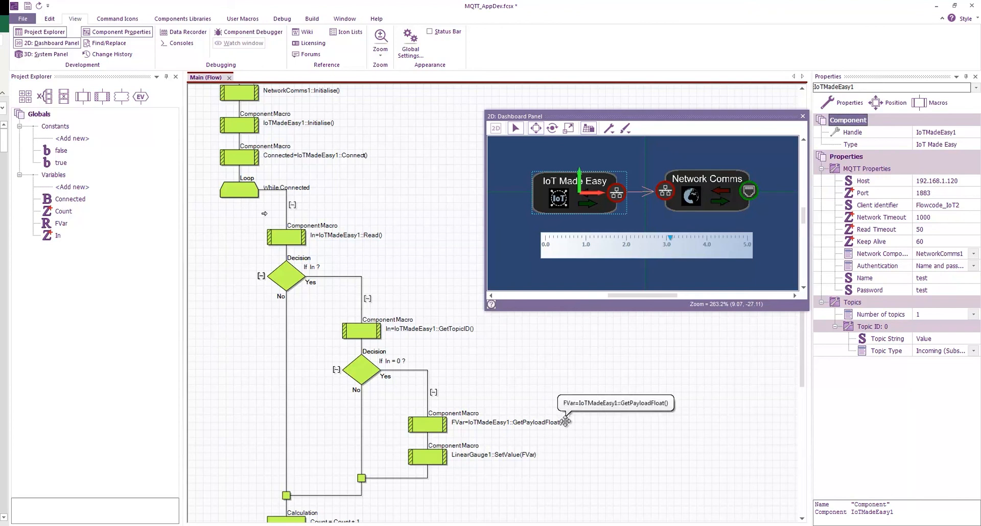
{"action": "mouse_move", "coordinate": [532, 425]}
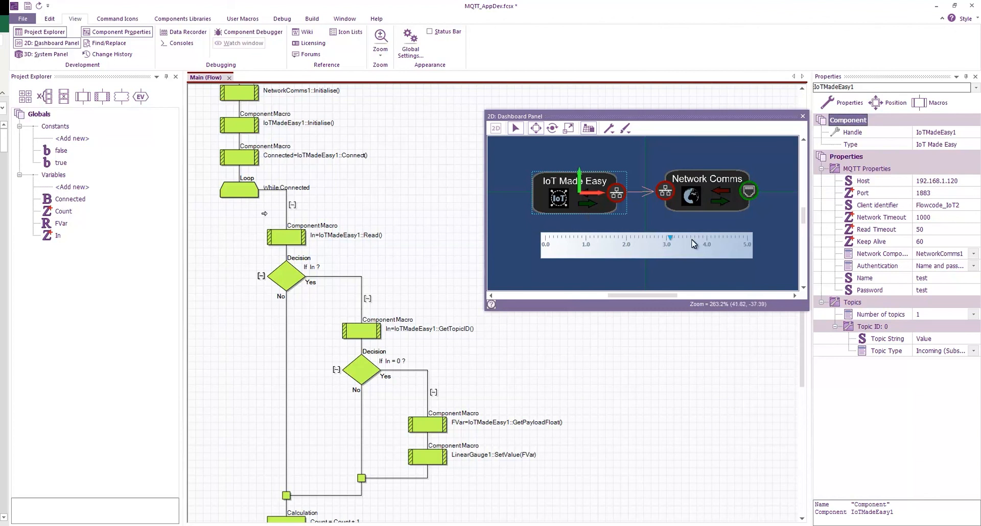
{"action": "scroll", "scroll_direction": "down", "scroll_amount": 3}
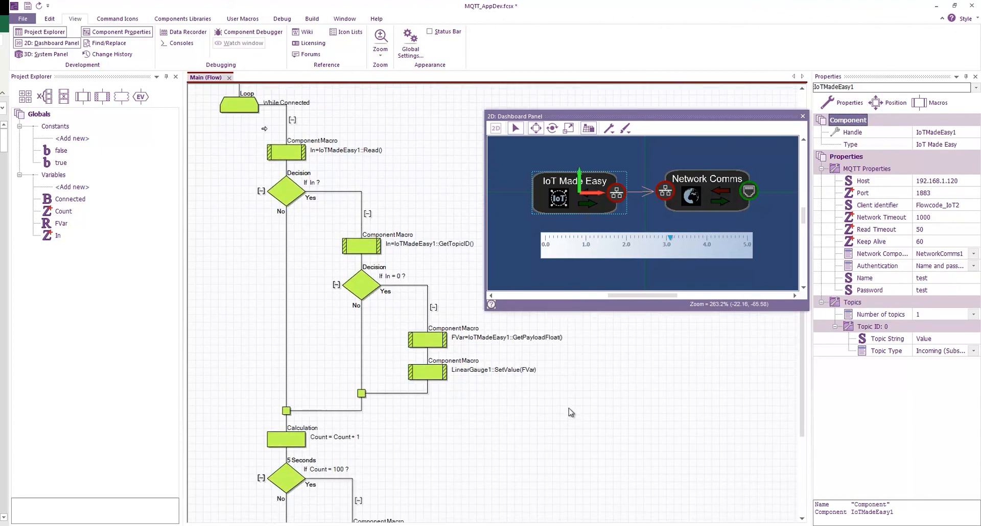
{"action": "scroll", "scroll_direction": "down", "scroll_amount": 3}
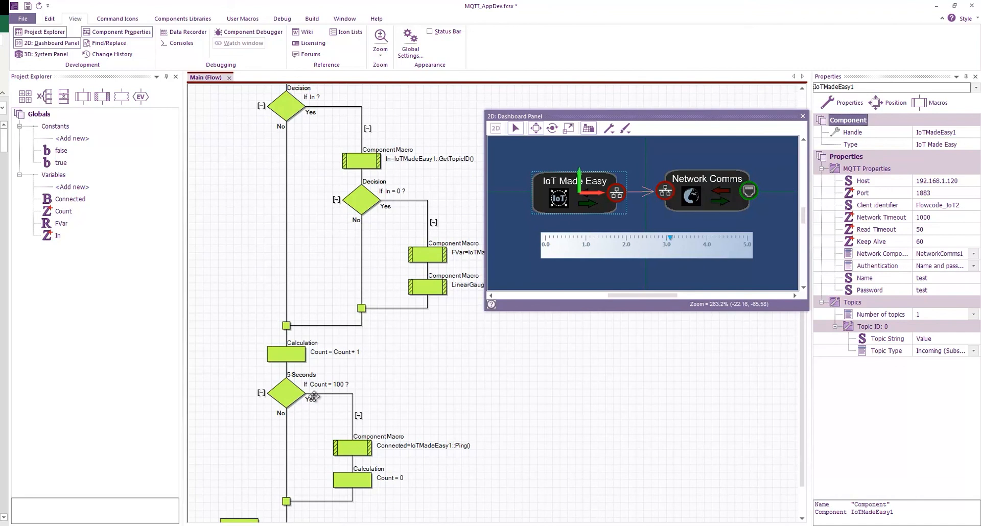
{"action": "scroll", "scroll_direction": "down", "scroll_amount": 3}
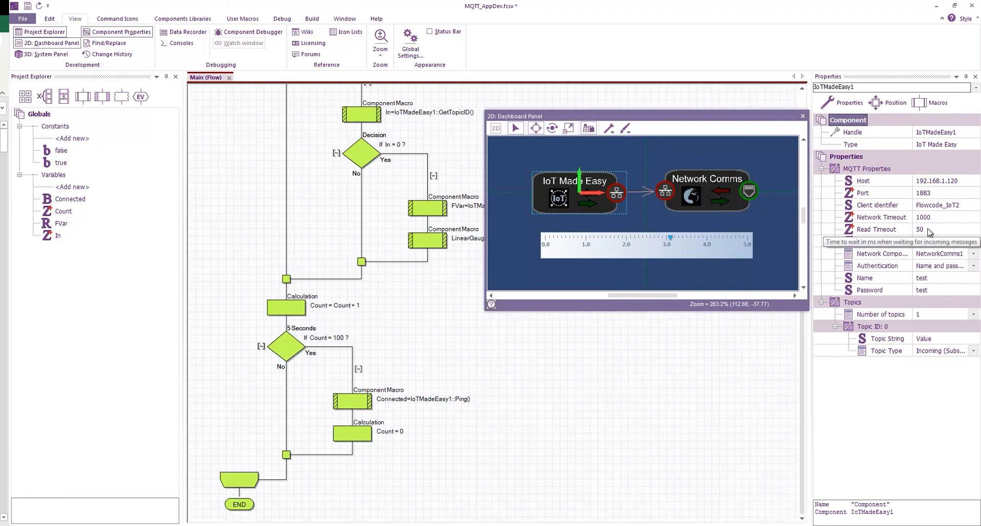
{"action": "mouse_move", "coordinate": [907, 232]}
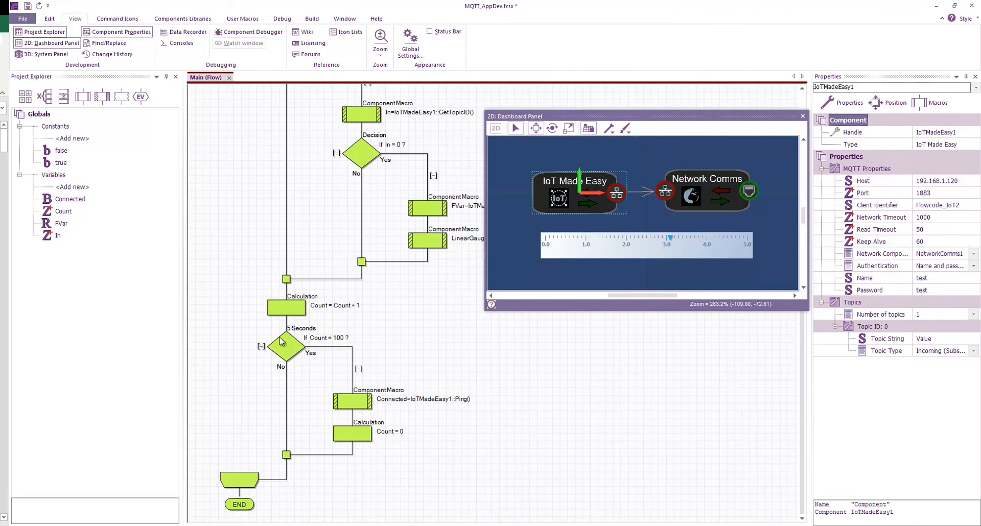
{"action": "mouse_move", "coordinate": [344, 402]}
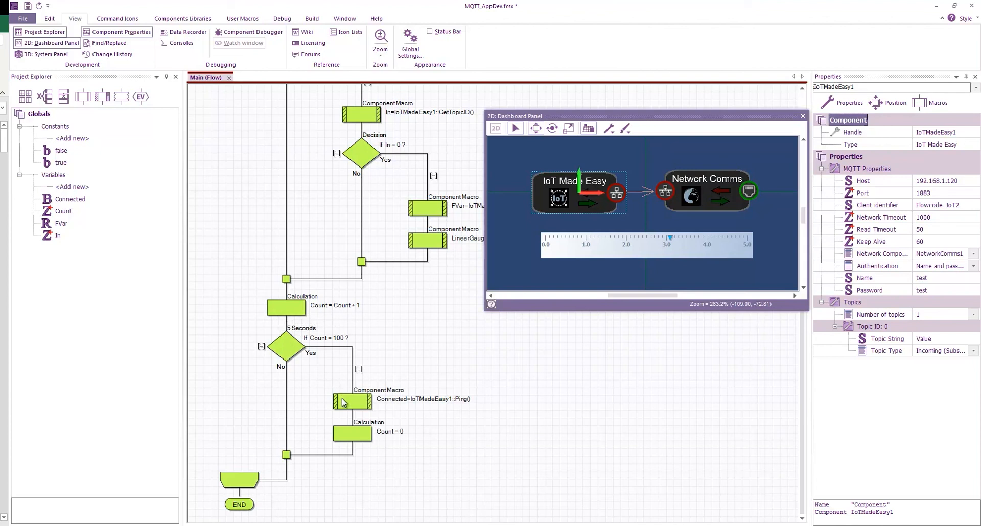
{"action": "mouse_move", "coordinate": [467, 411]}
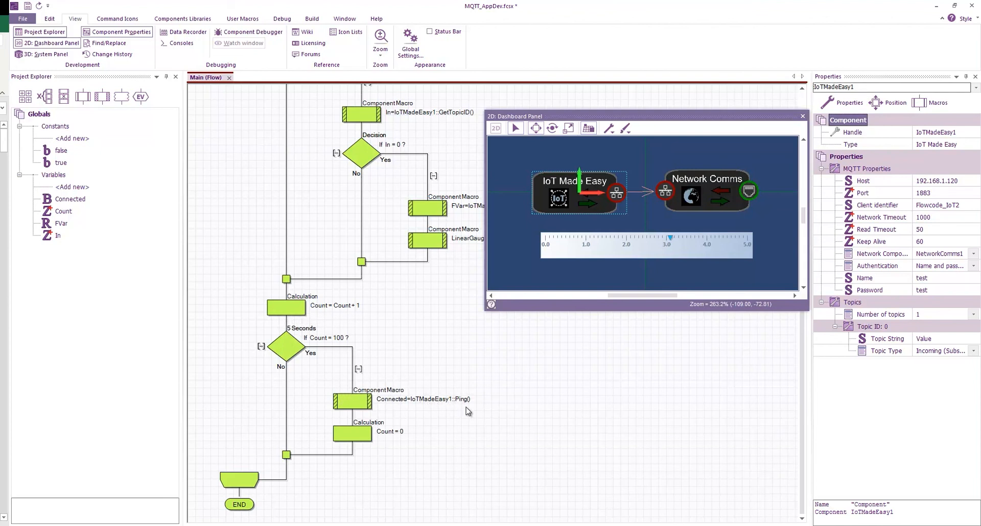
{"action": "mouse_move", "coordinate": [466, 410]}
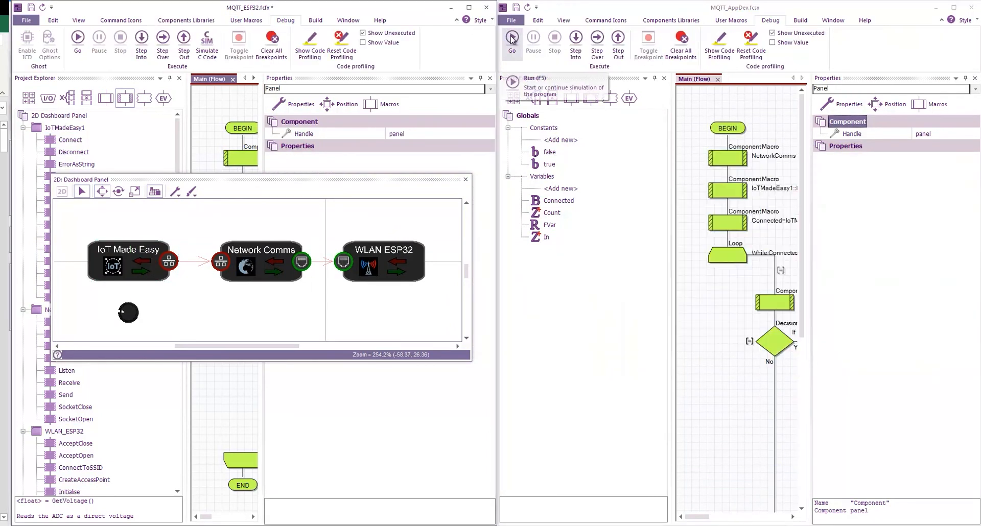
Step: Run the App Developer subscriber and ESP32 publisher simulations together, then launch AMCap
{"action": "left_click", "coordinate": [512, 38]}
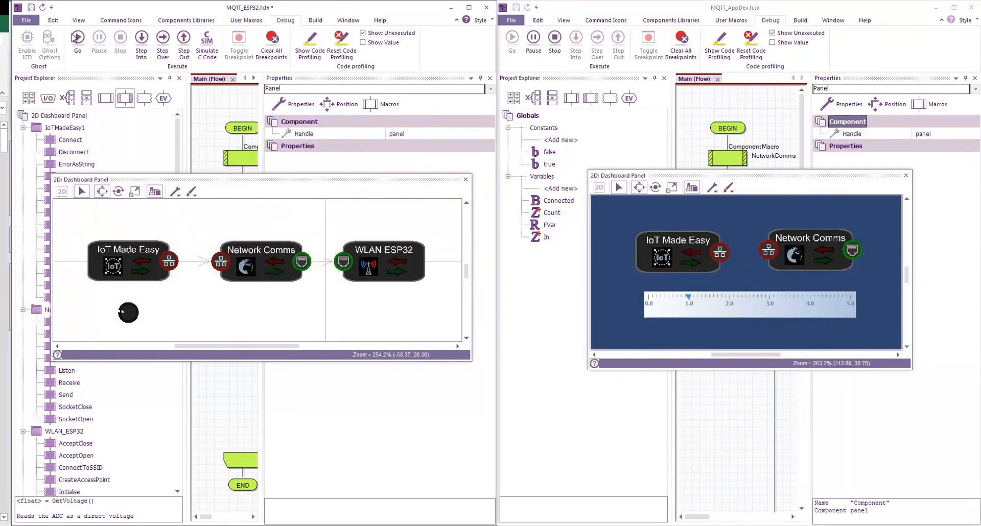
{"action": "left_click", "coordinate": [78, 40]}
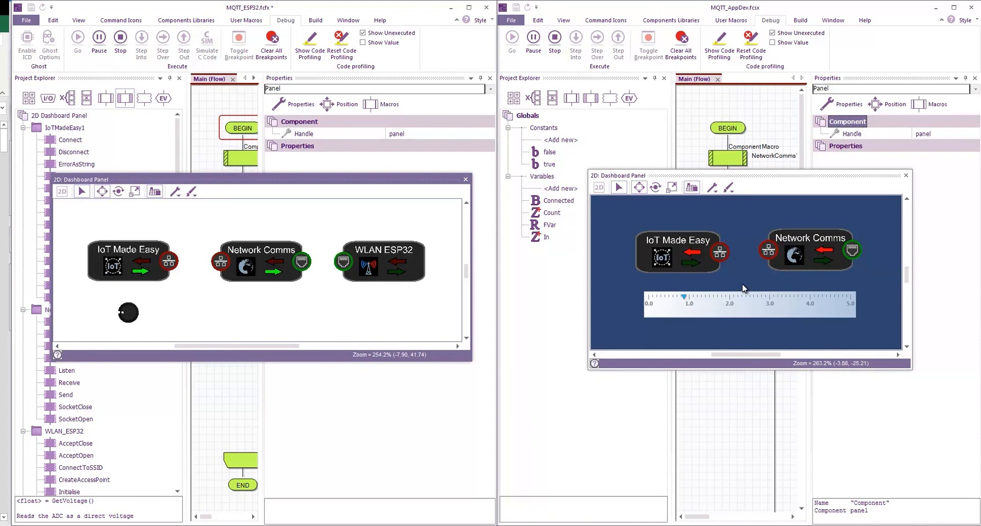
{"action": "mouse_move", "coordinate": [714, 294]}
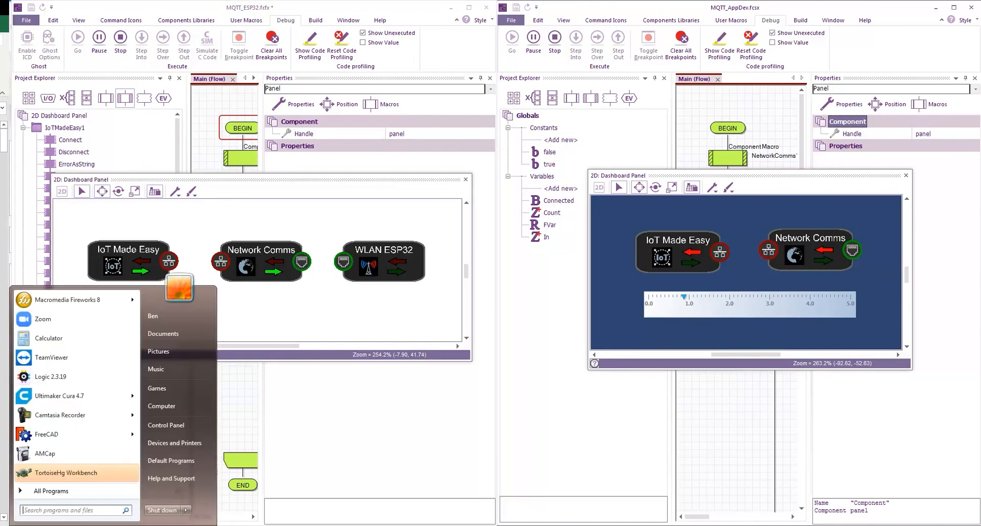
{"action": "left_click", "coordinate": [44, 454]}
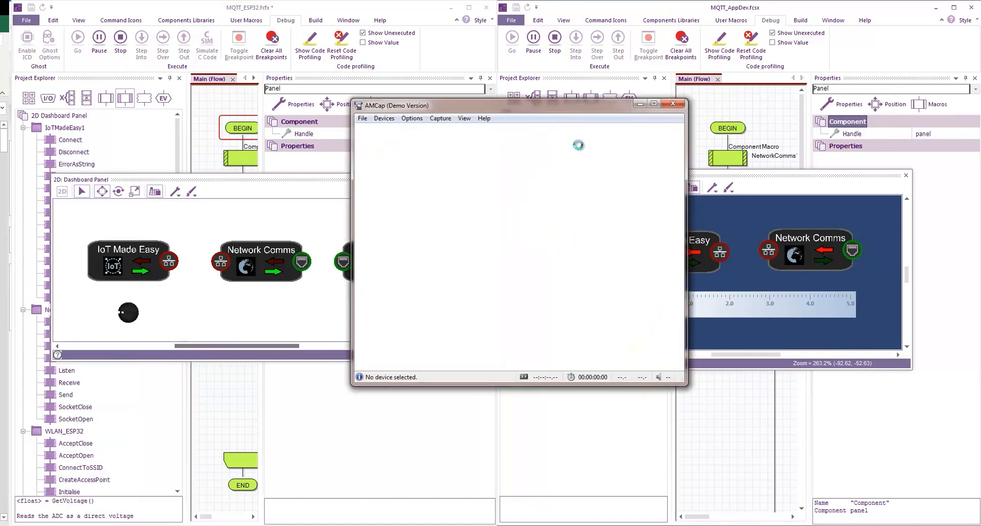